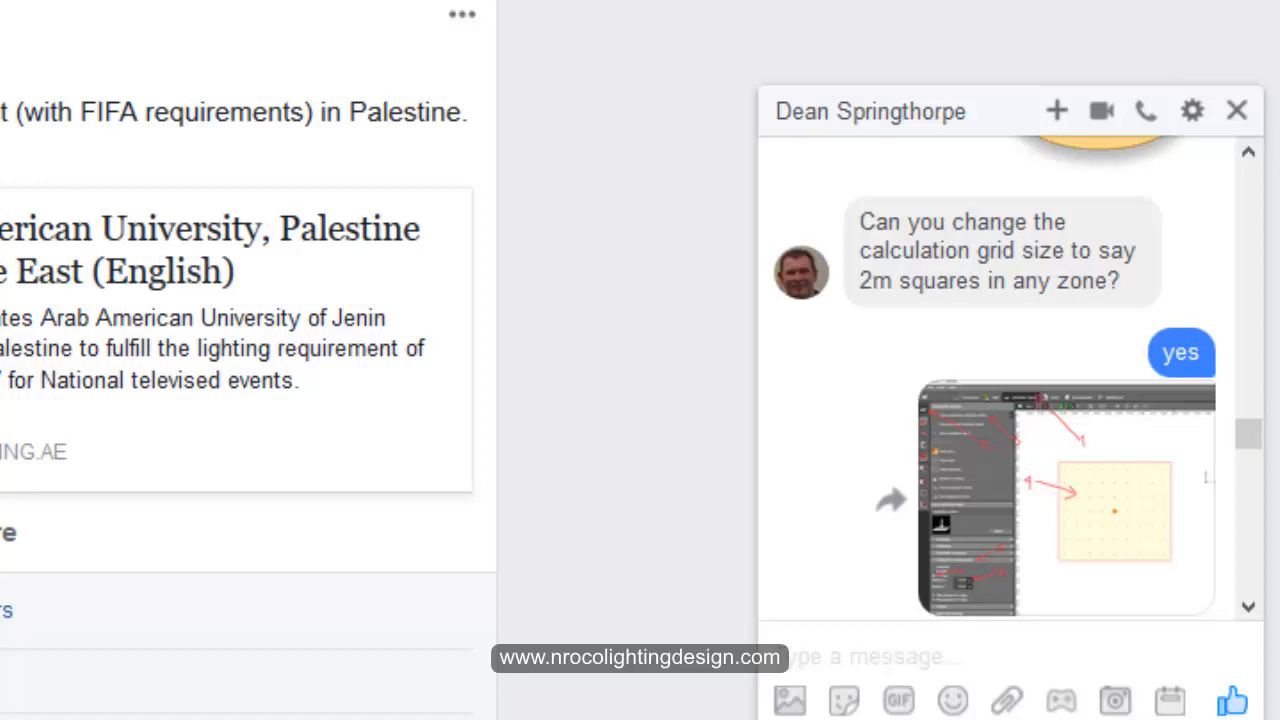
pyautogui.moveTo(1105, 530)
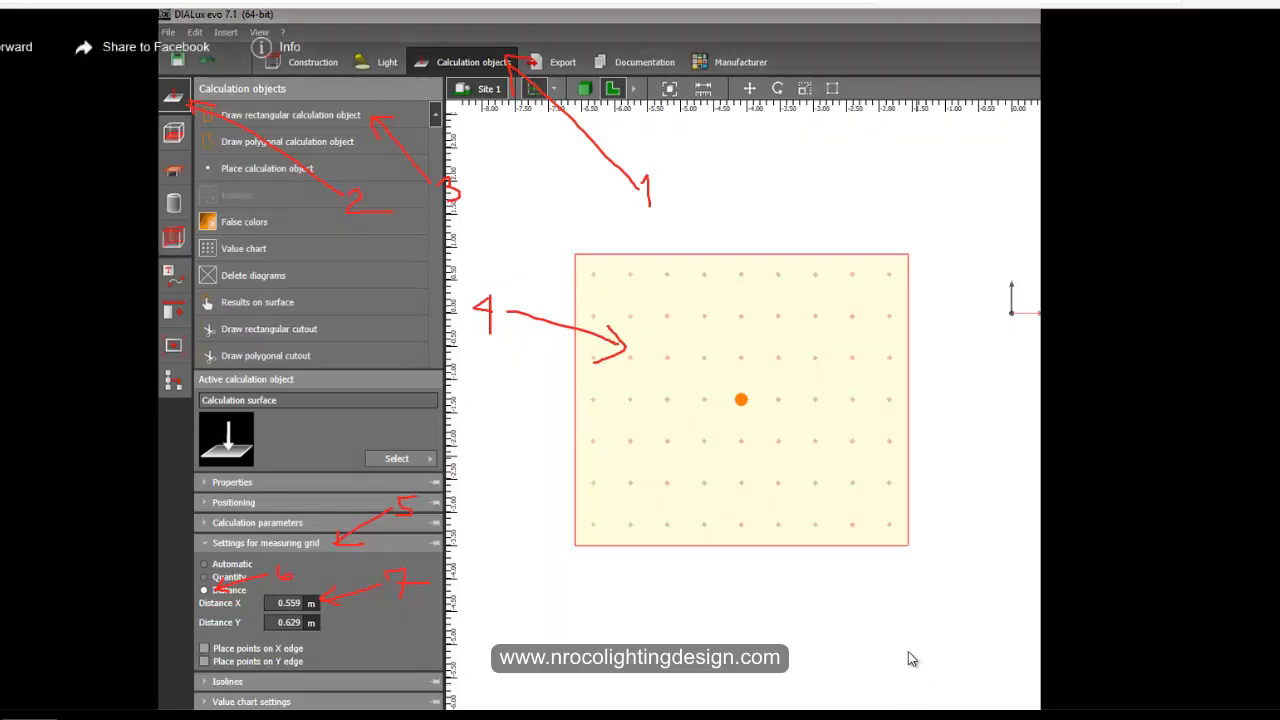
pyautogui.moveTo(1135, 191)
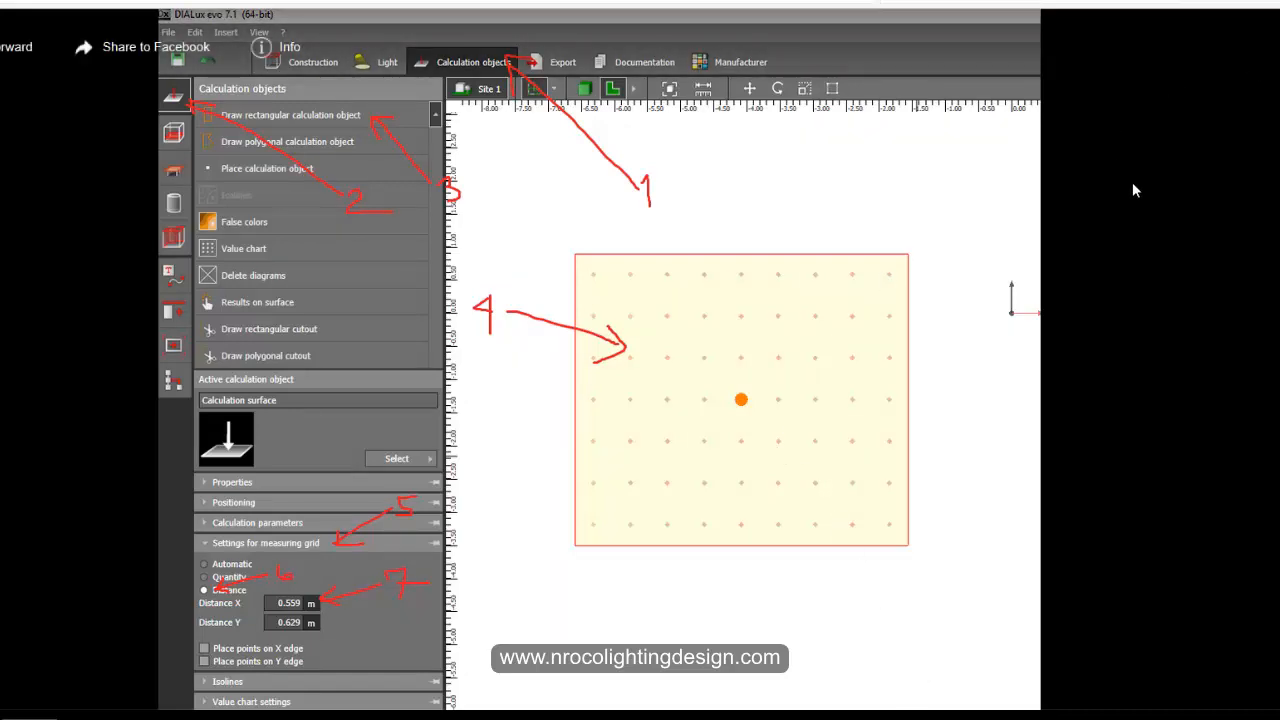
pyautogui.moveTo(976, 437)
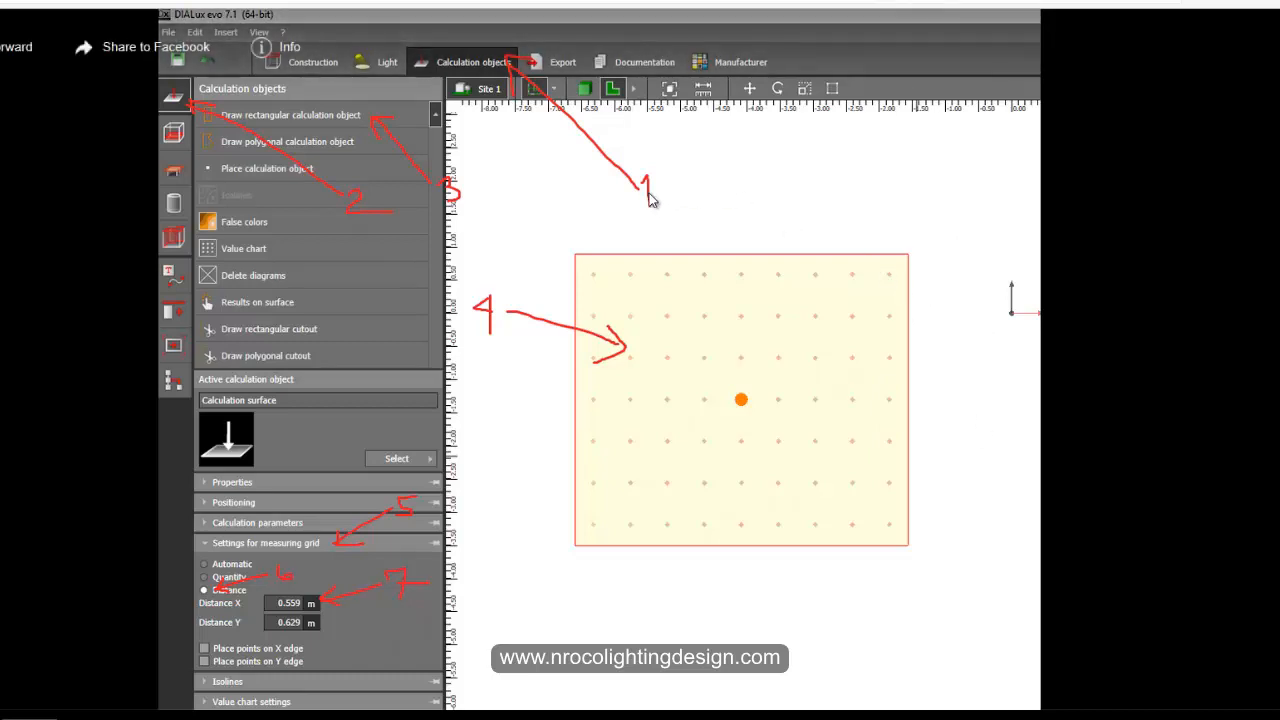
pyautogui.moveTo(652, 207)
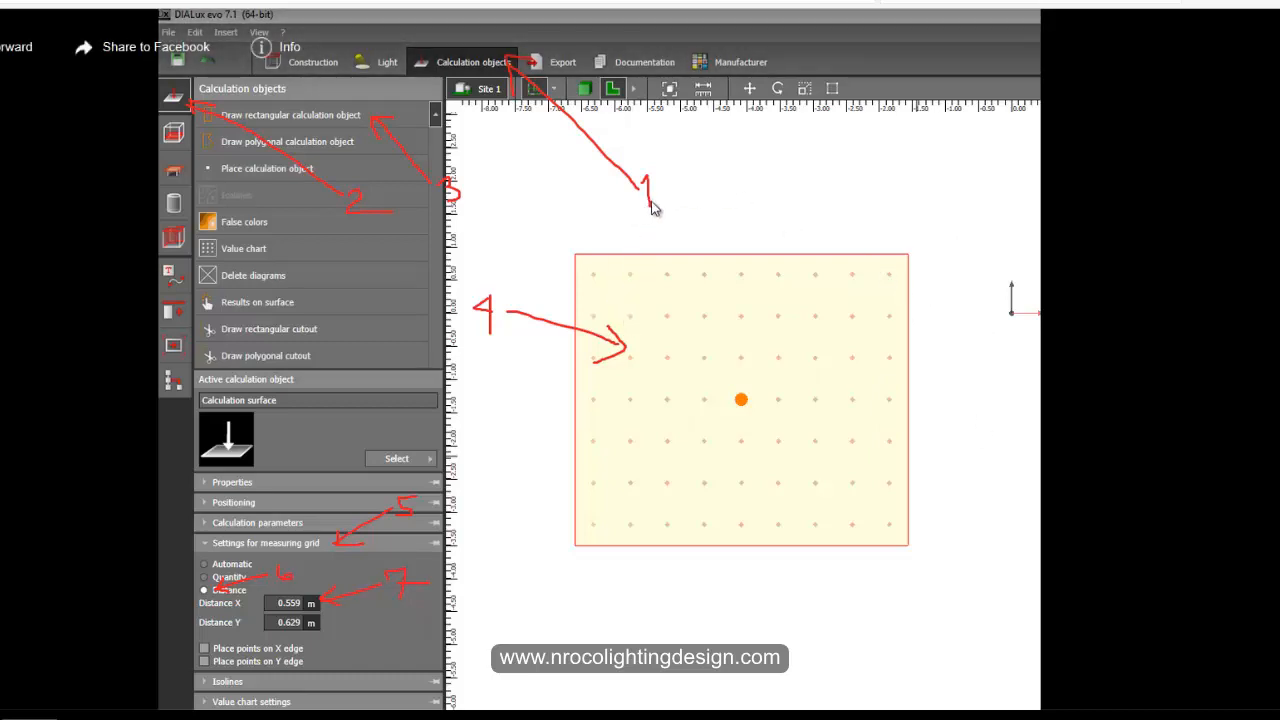
pyautogui.moveTo(490, 68)
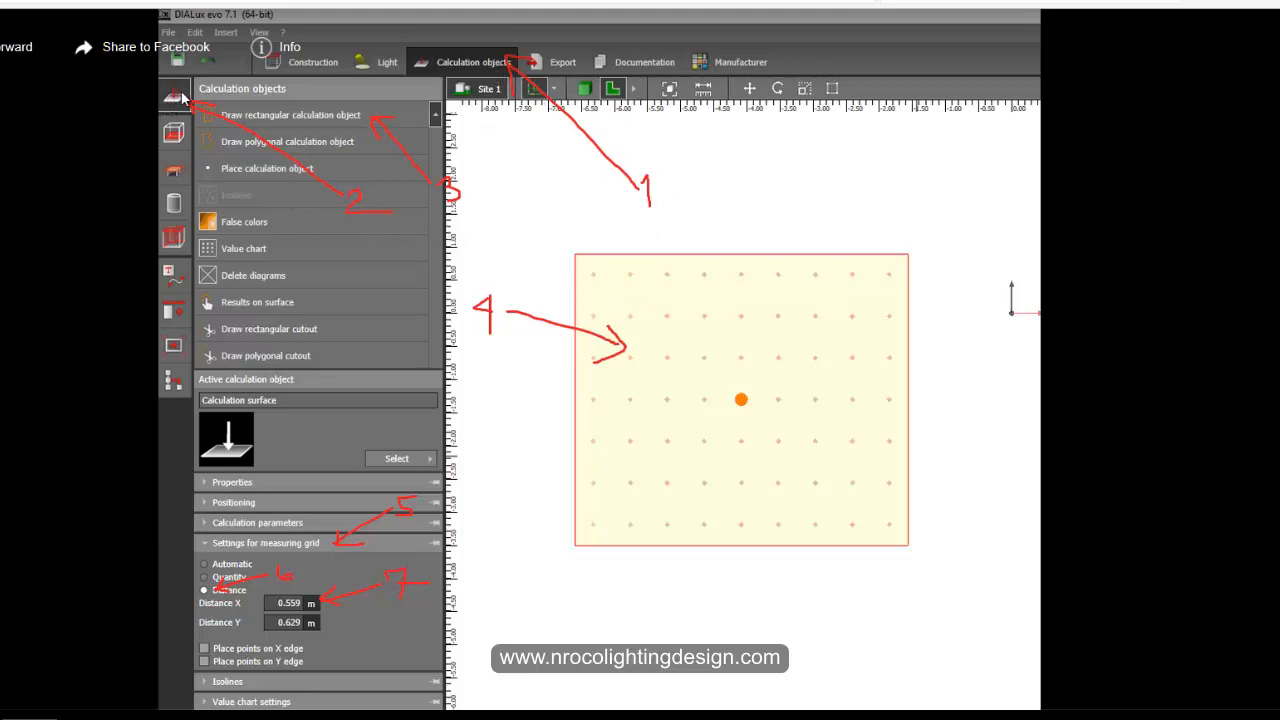
pyautogui.moveTo(320, 193)
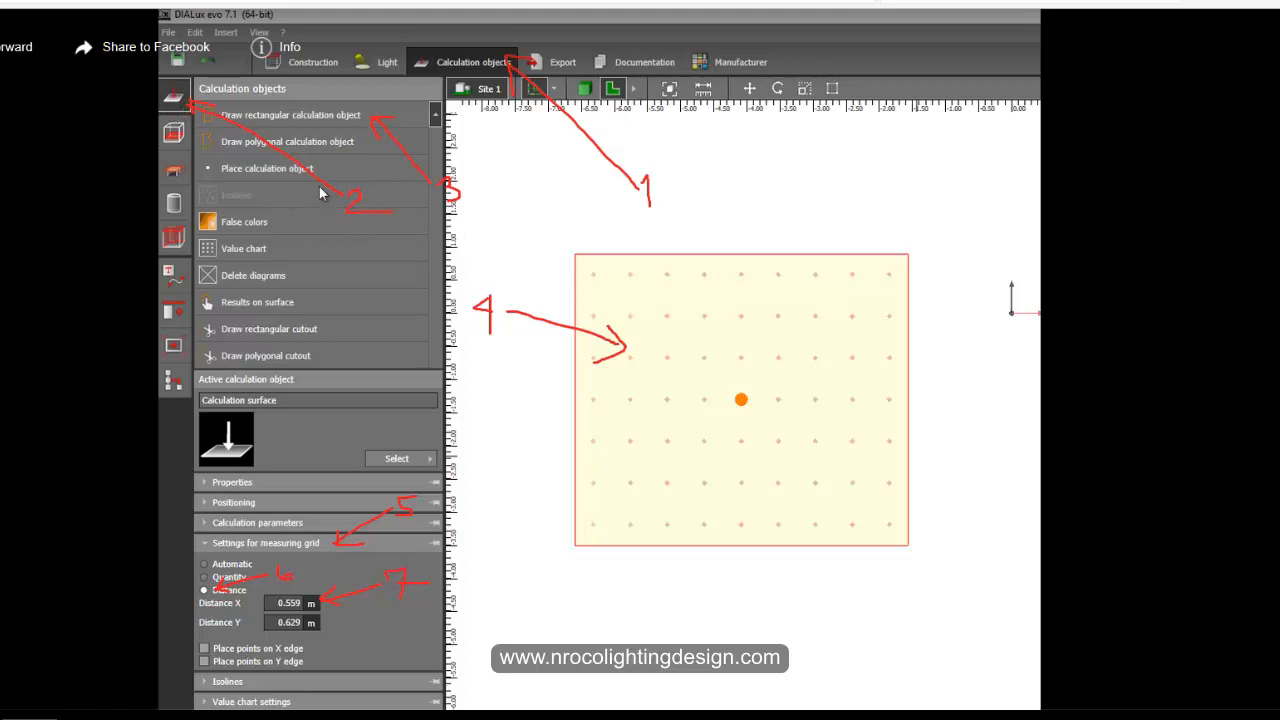
pyautogui.moveTo(335, 145)
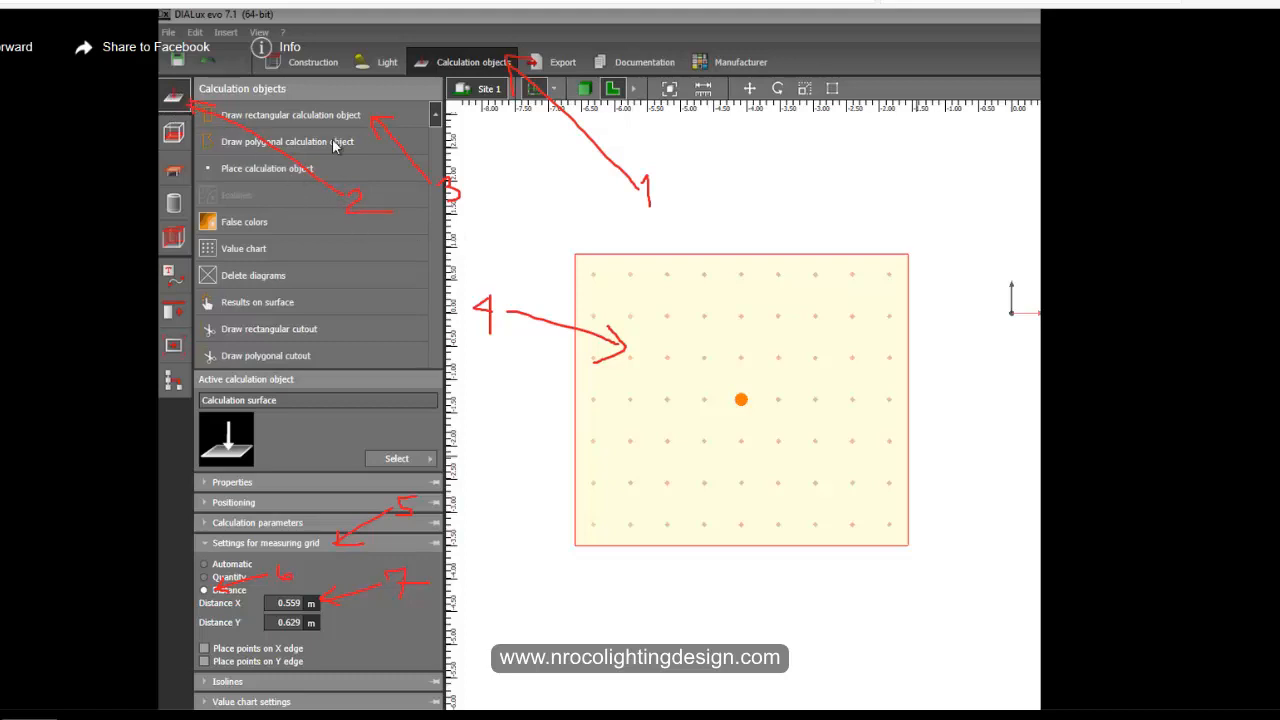
pyautogui.moveTo(360, 120)
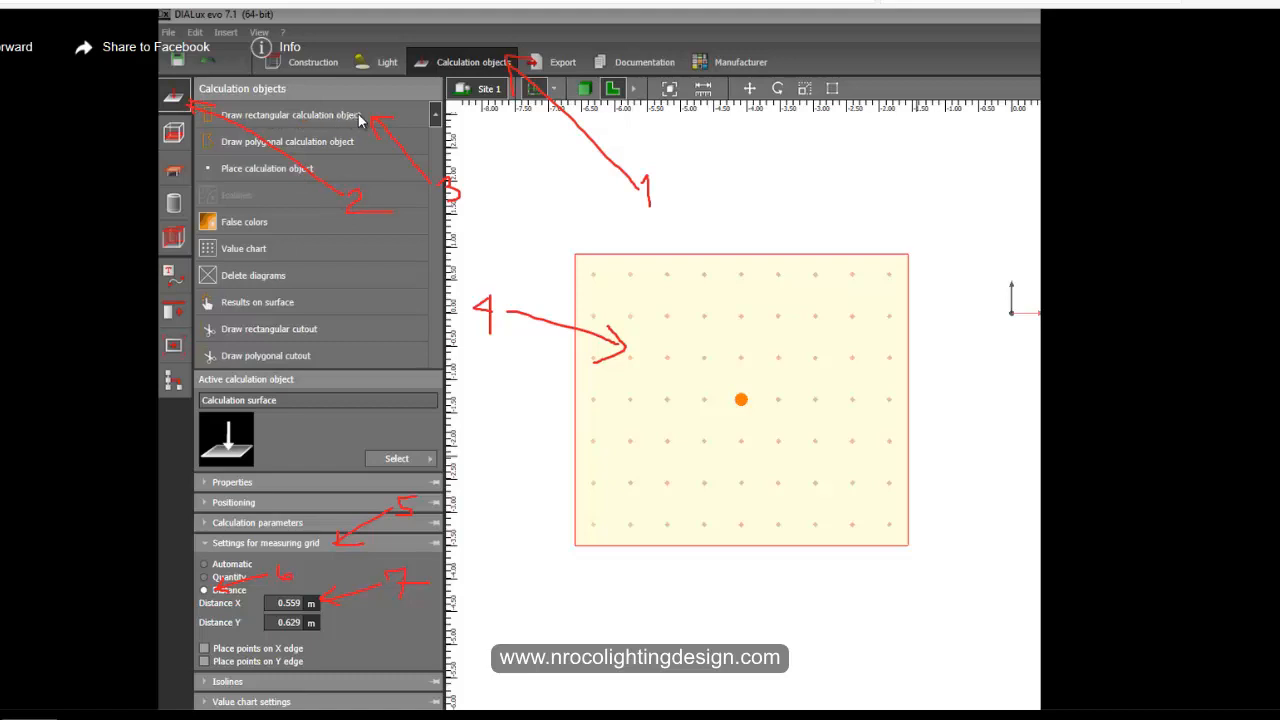
pyautogui.moveTo(452, 212)
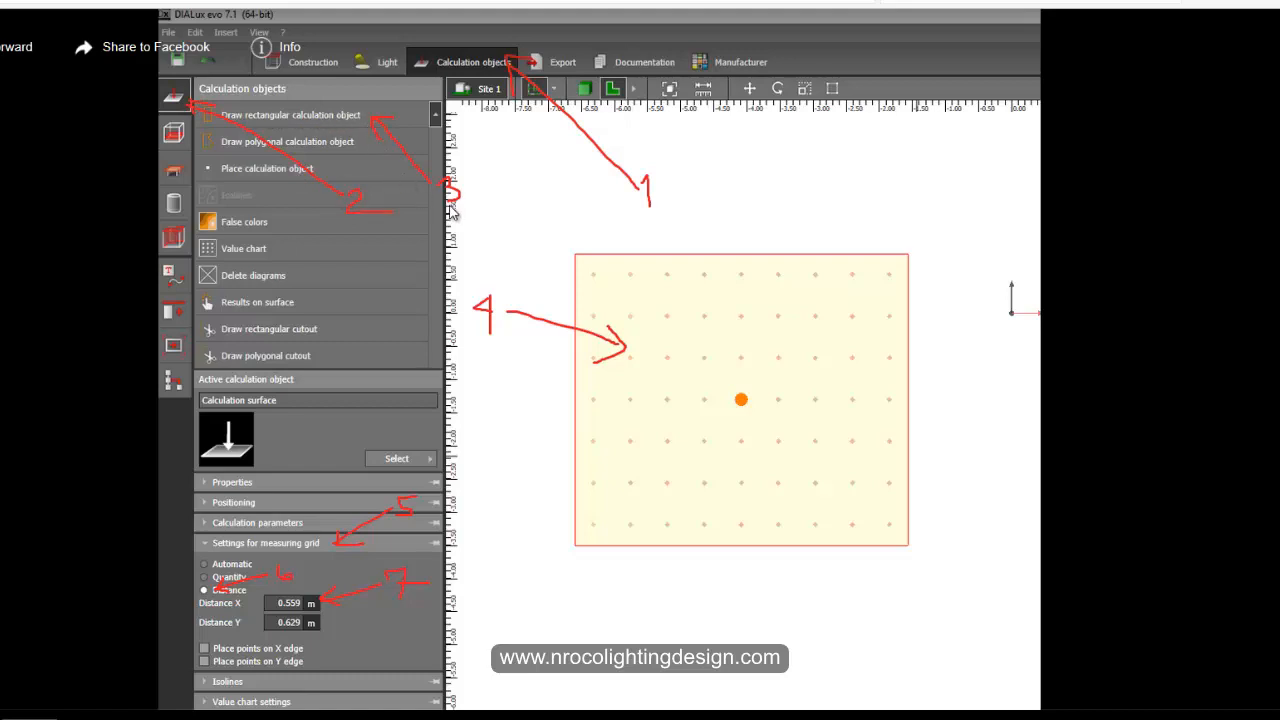
pyautogui.moveTo(505, 347)
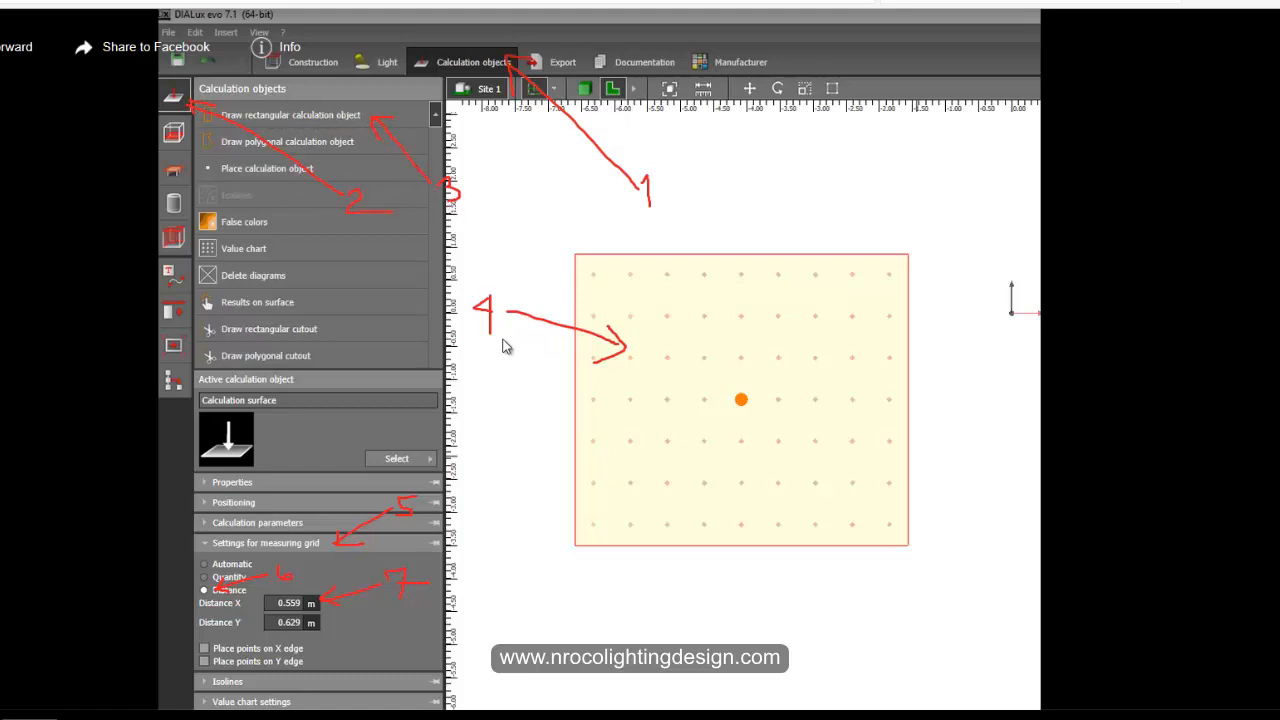
pyautogui.moveTo(408, 528)
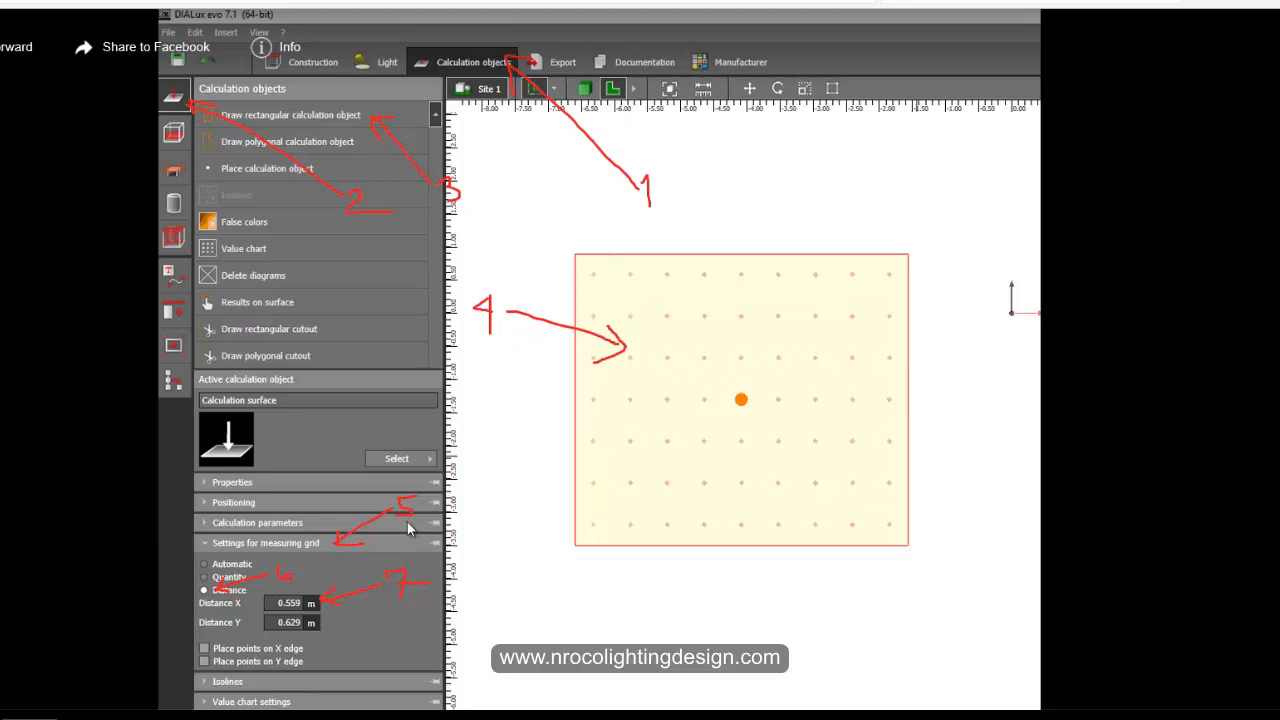
pyautogui.moveTo(227, 556)
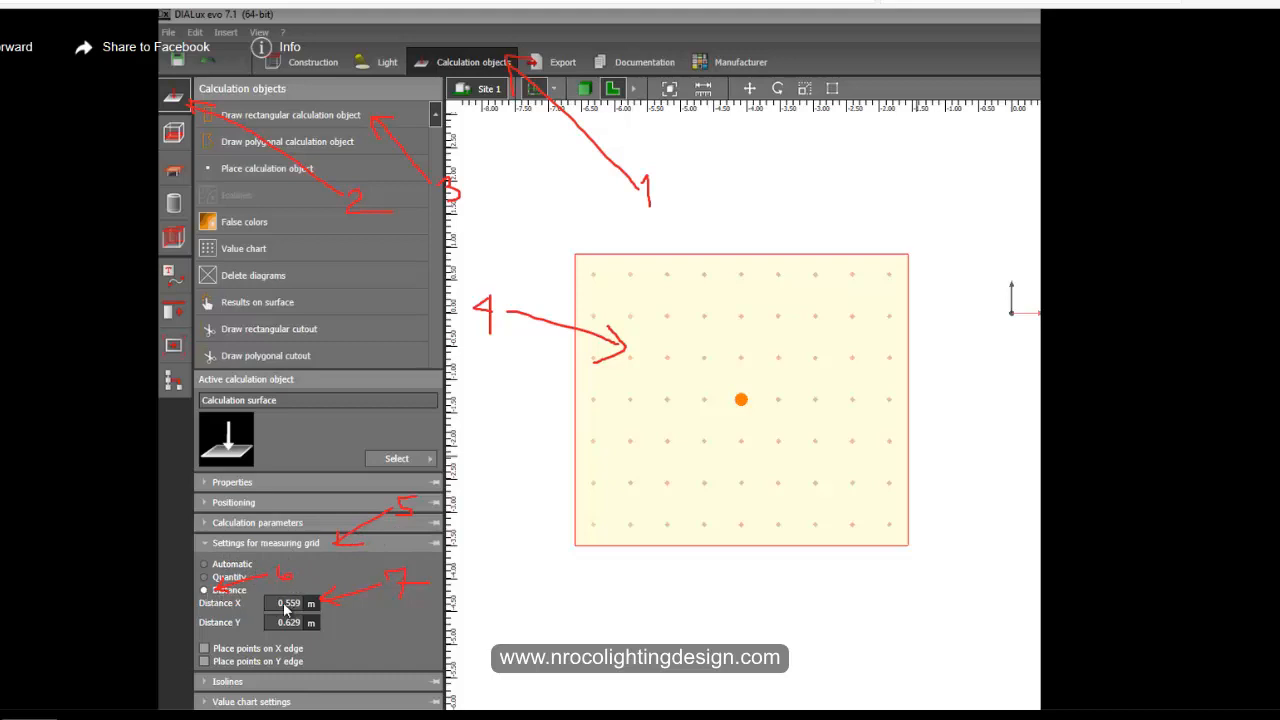
pyautogui.moveTo(290, 625)
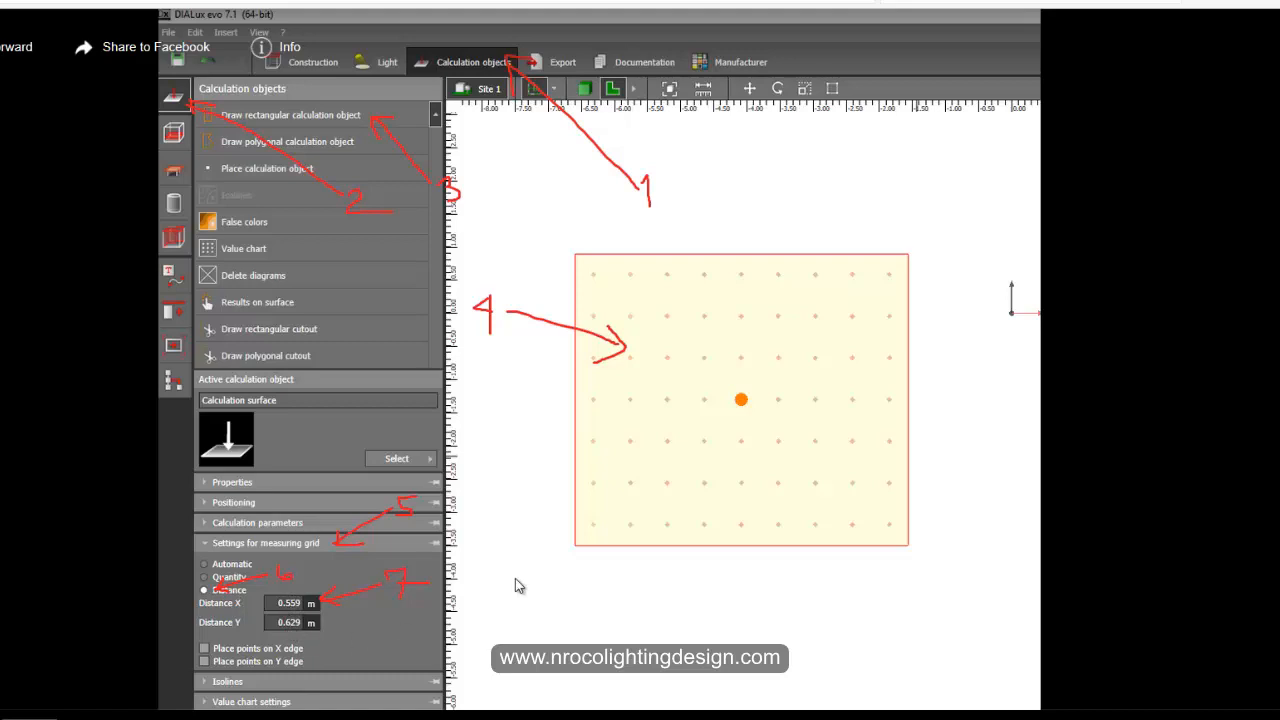
pyautogui.moveTo(670, 540)
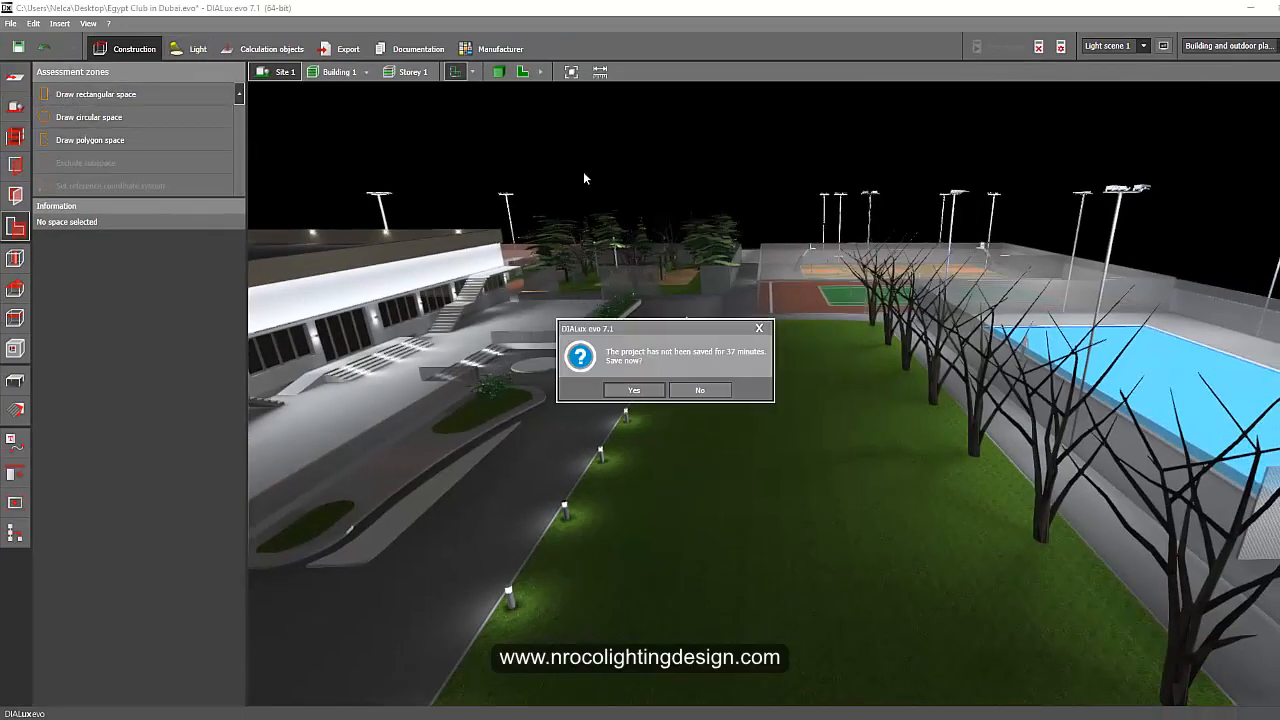
# Dismiss the unsaved-project reminder and orbit the 3D view to face the lawn head-on
pyautogui.click(699, 390)
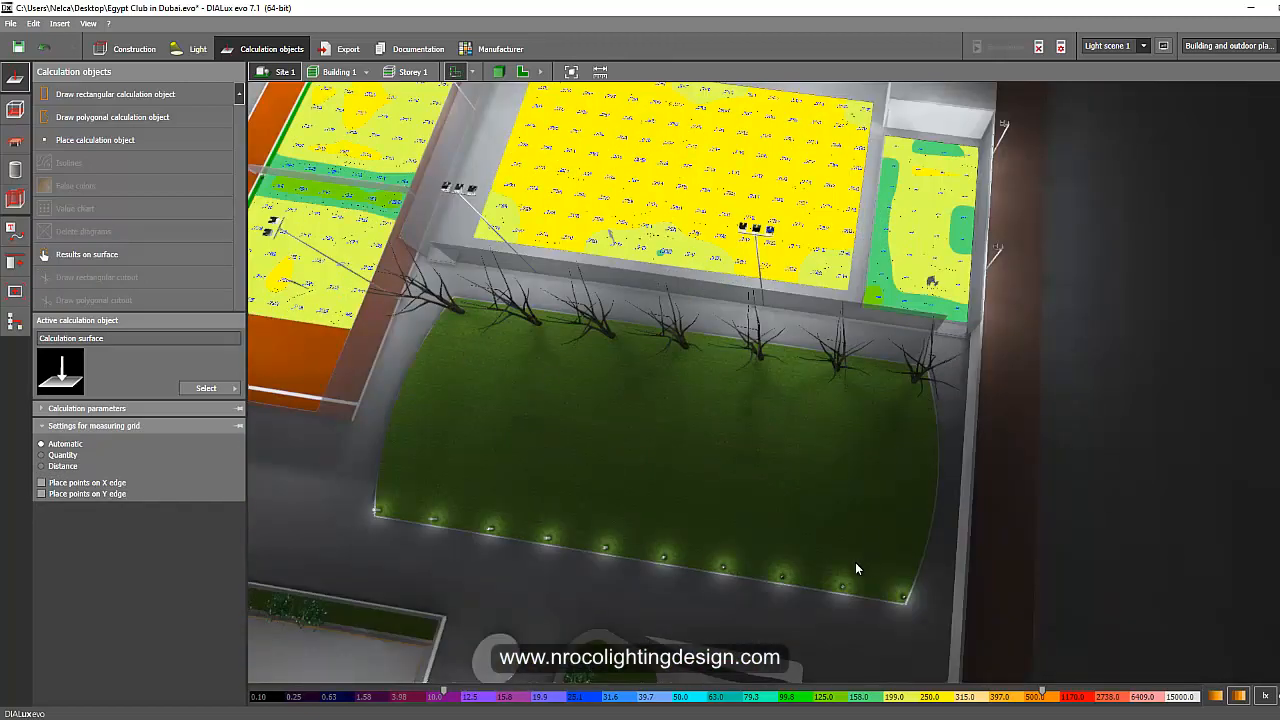
pyautogui.moveTo(856, 568); pyautogui.dragTo(628, 340)
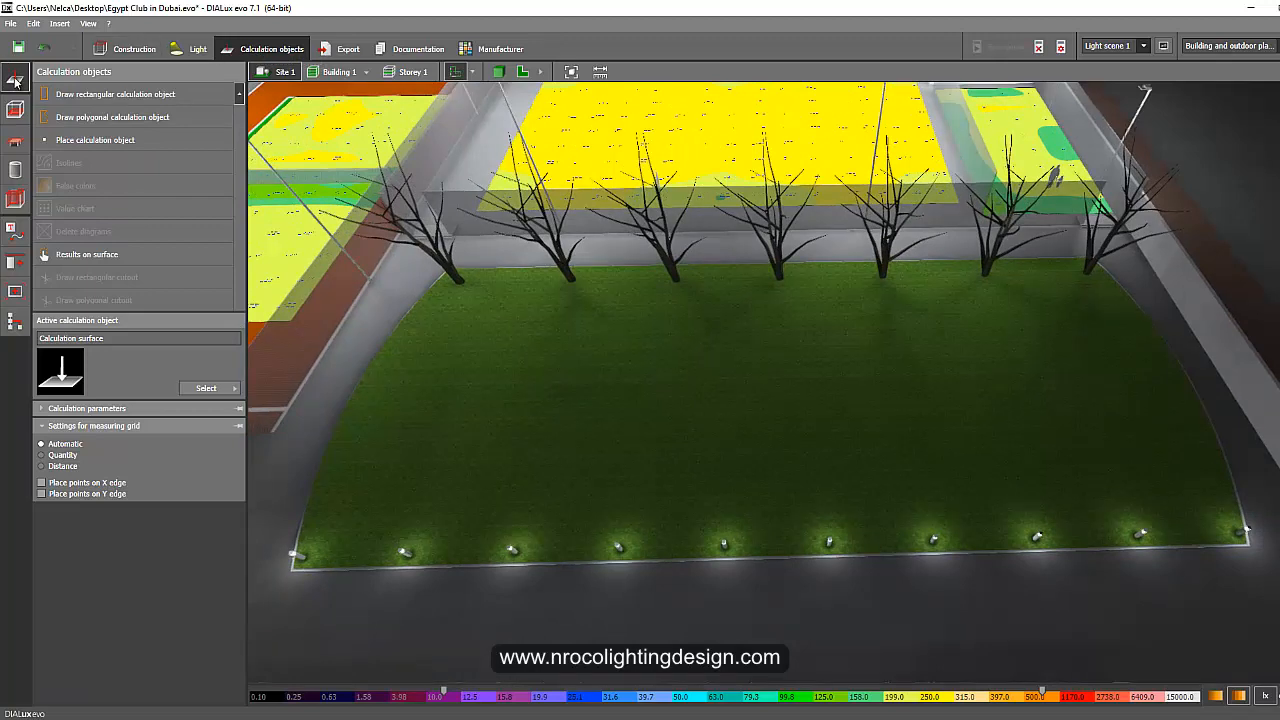
pyautogui.moveTo(115, 93)
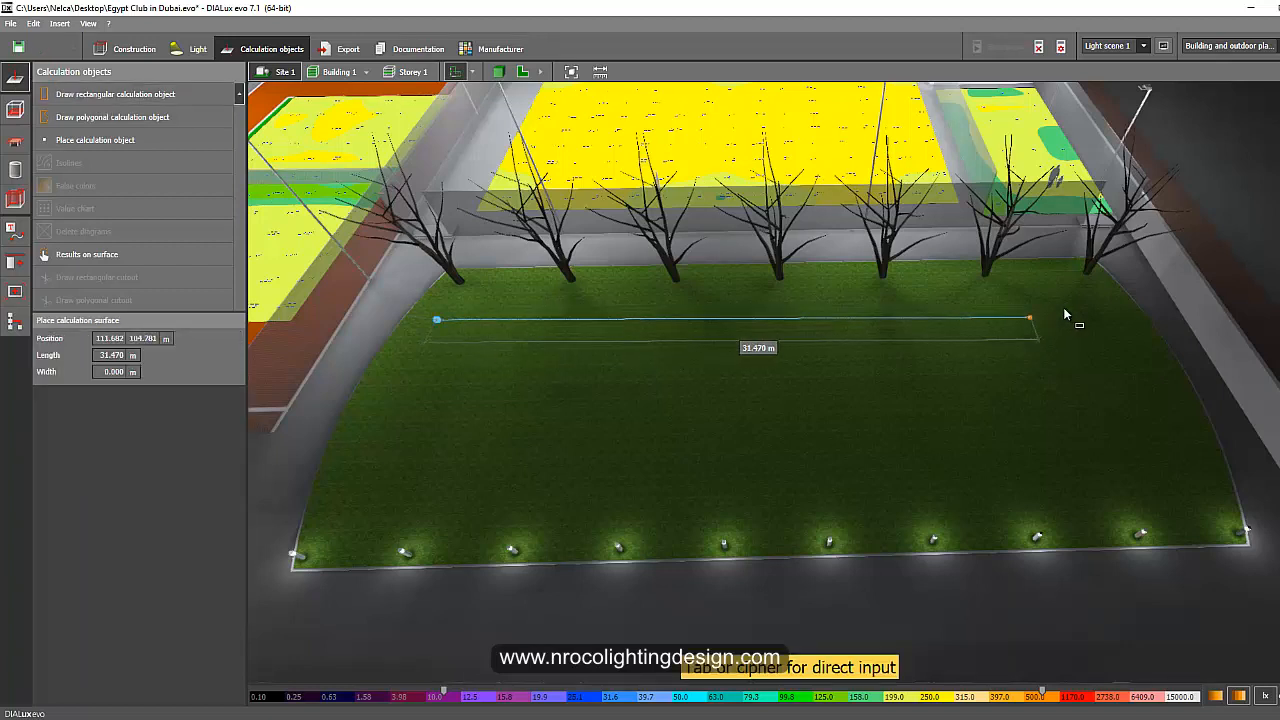
# Draw a rectangular calculation surface about 34.5 m by 10.5 m over the lawn, accepting invalidated results
pyautogui.moveTo(1030, 317); pyautogui.dragTo(1098, 307)
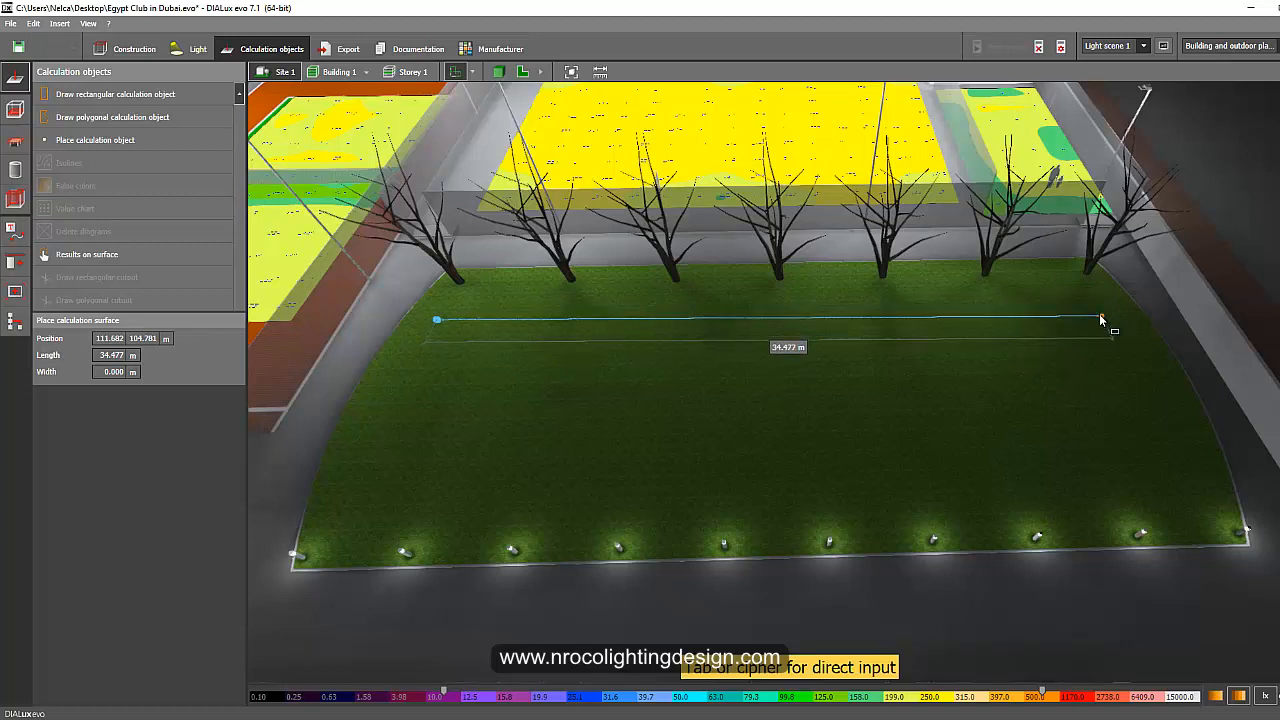
pyautogui.moveTo(1100, 320); pyautogui.dragTo(1160, 500)
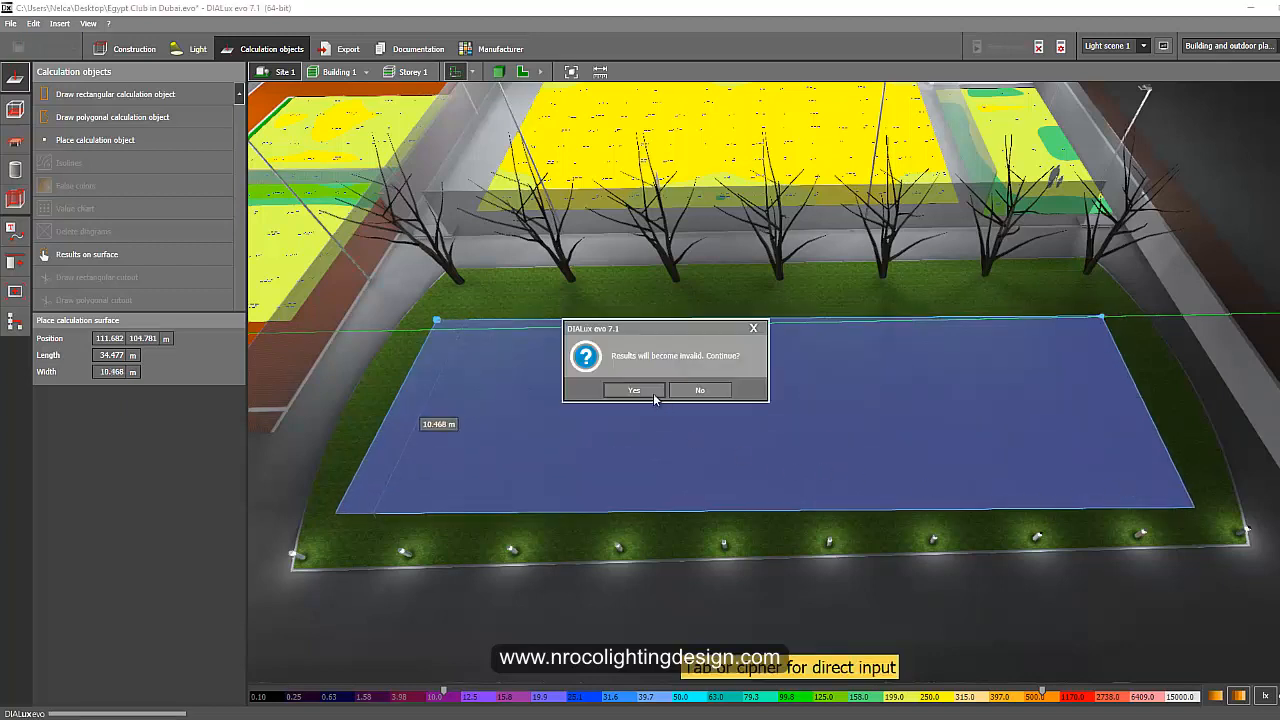
pyautogui.click(633, 390)
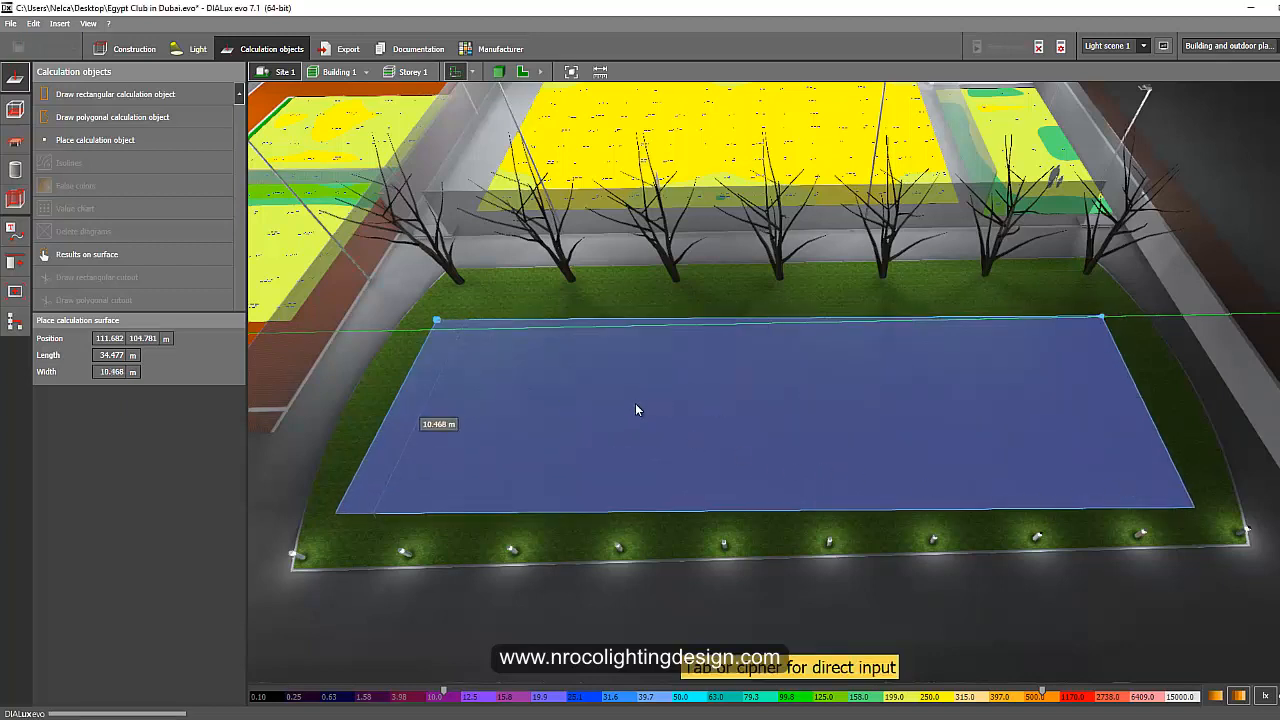
pyautogui.moveTo(645, 323)
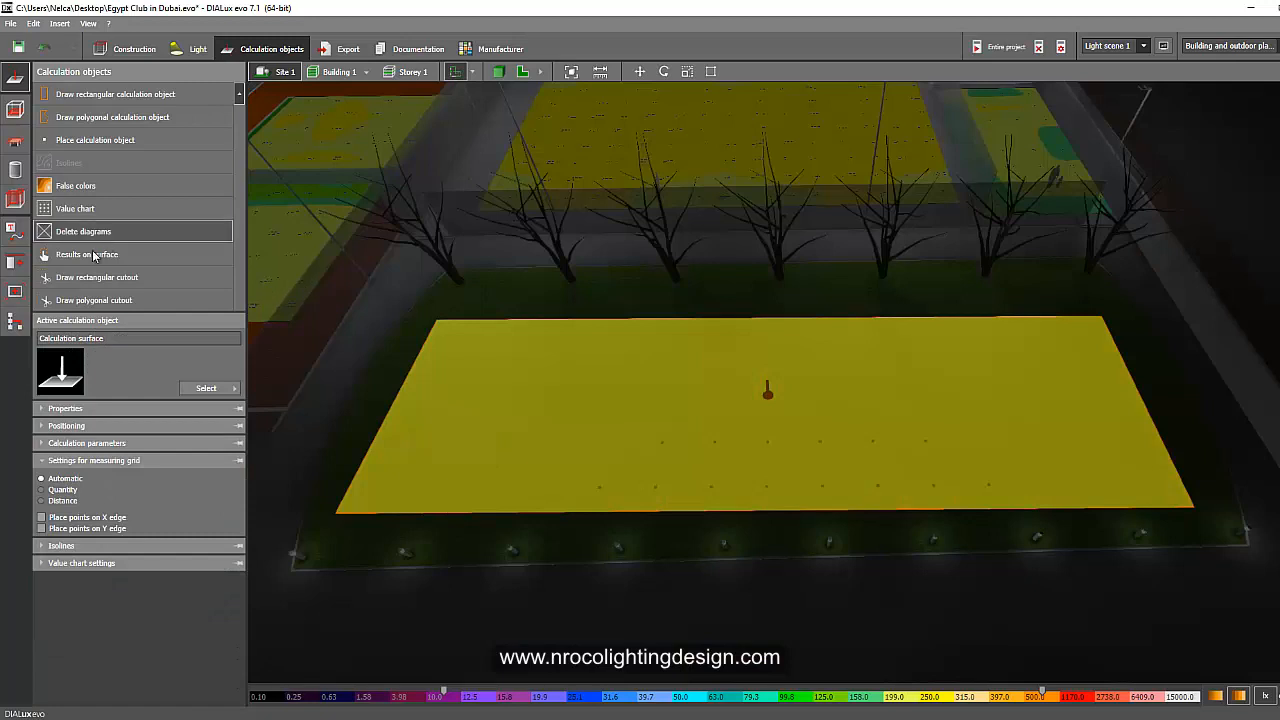
# Name the new lawn calculation surface 'Playing Ground' in its Properties
pyautogui.click(65, 408)
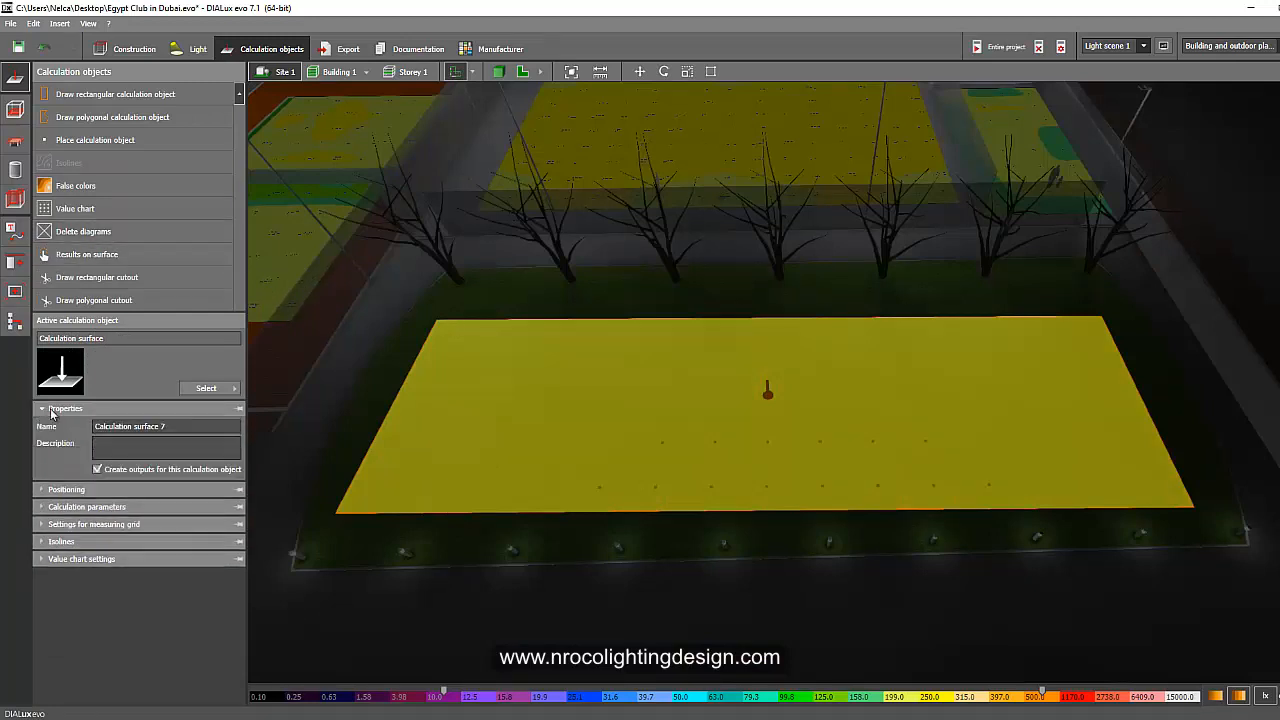
pyautogui.click(206, 388)
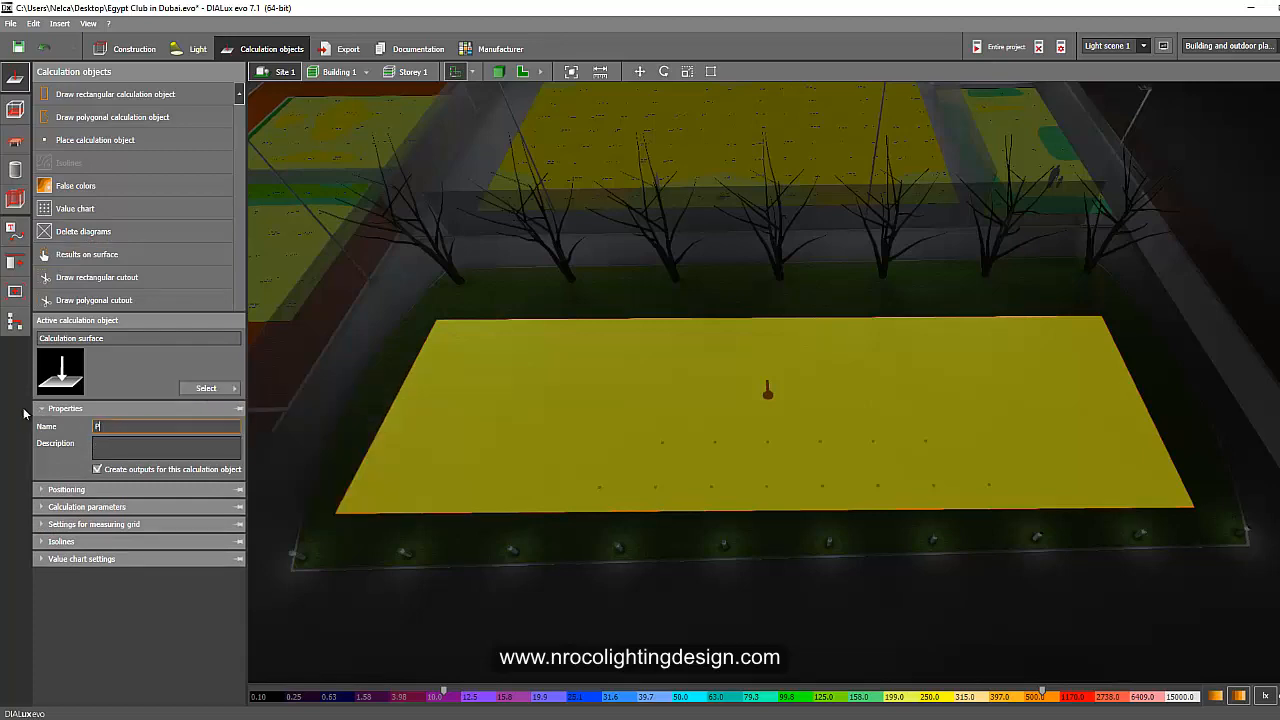
pyautogui.write('Playing Groung')
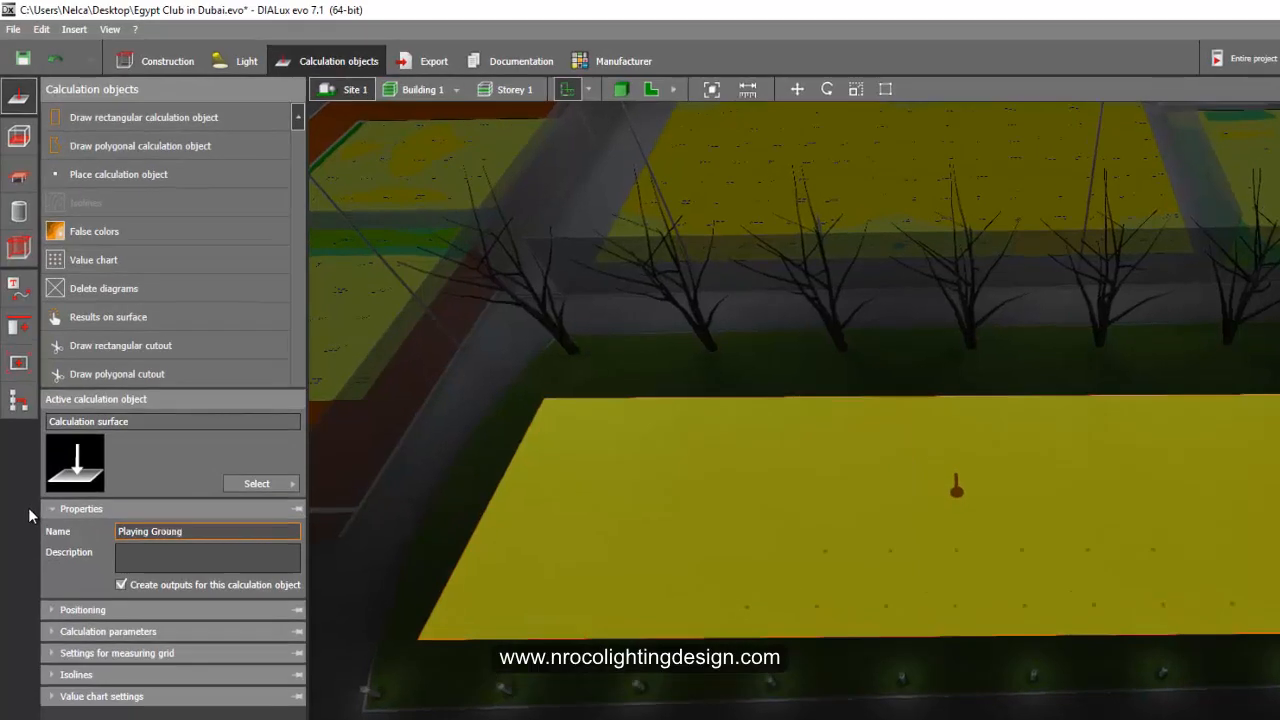
pyautogui.click(207, 557)
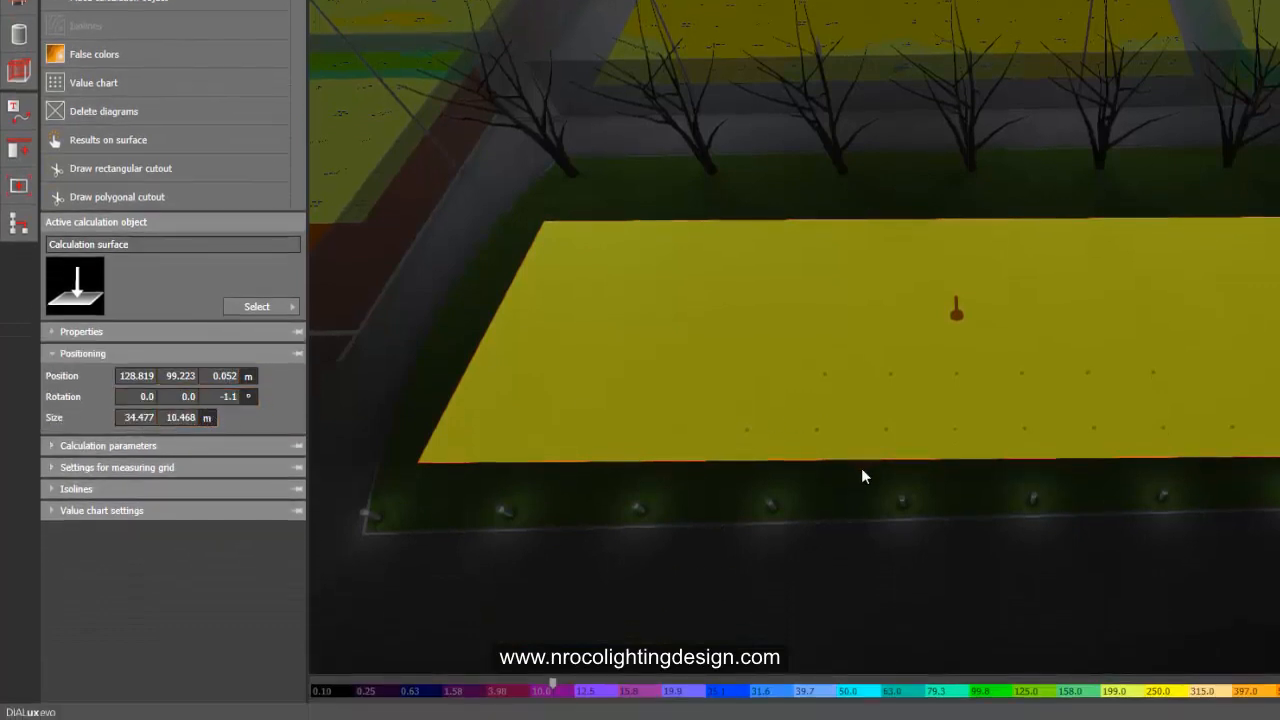
pyautogui.moveTo(448, 532)
pyautogui.write('0')
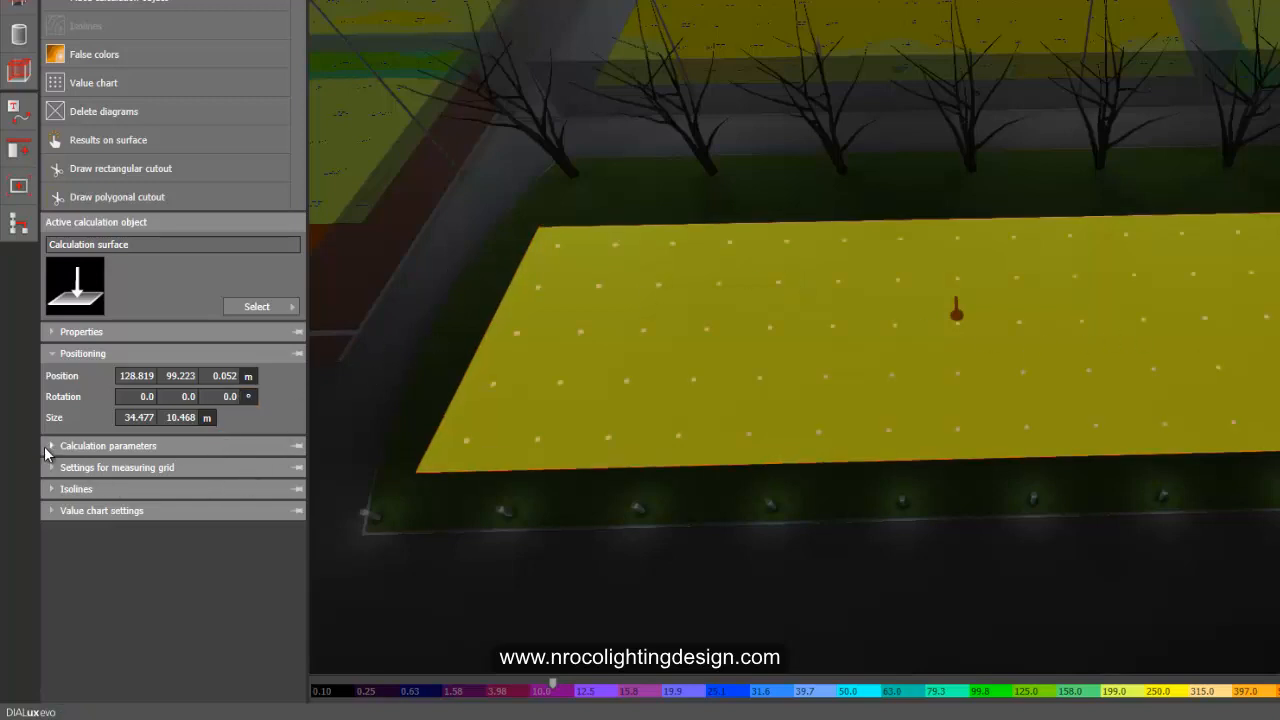
# Make Playing Ground calculate horizontal illuminance via its Calculation parameters
pyautogui.click(108, 445)
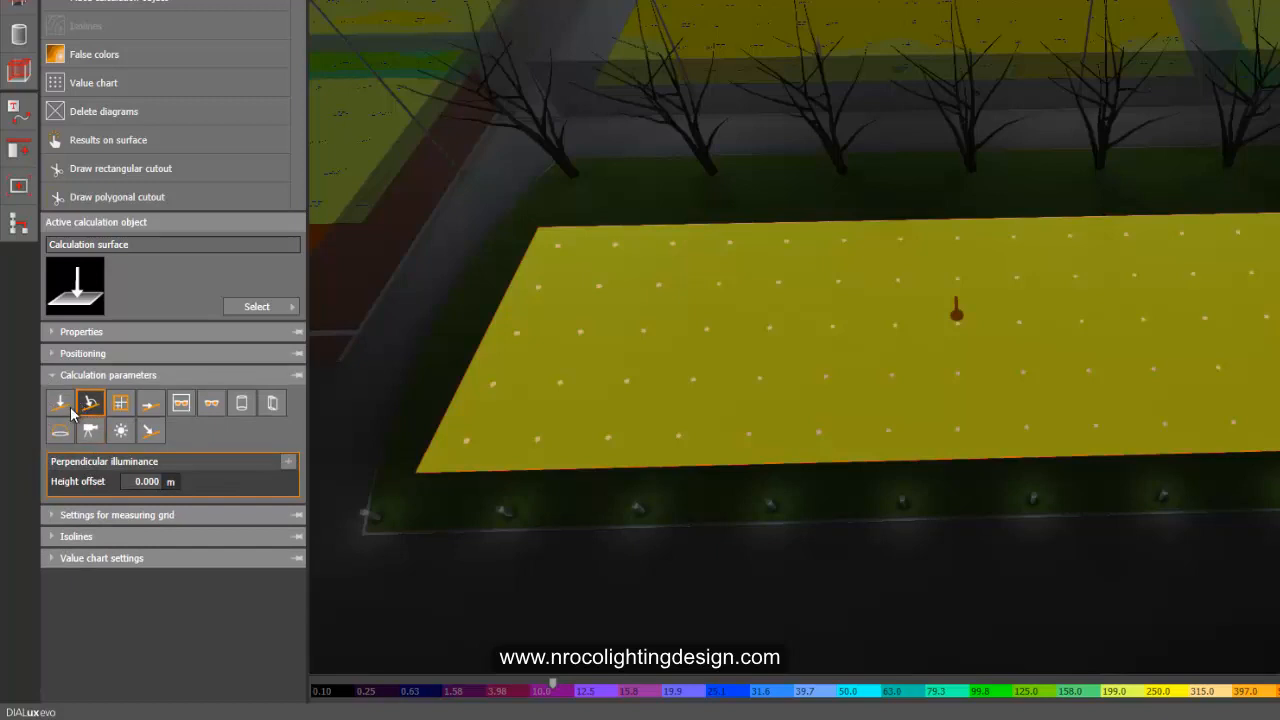
pyautogui.click(60, 402)
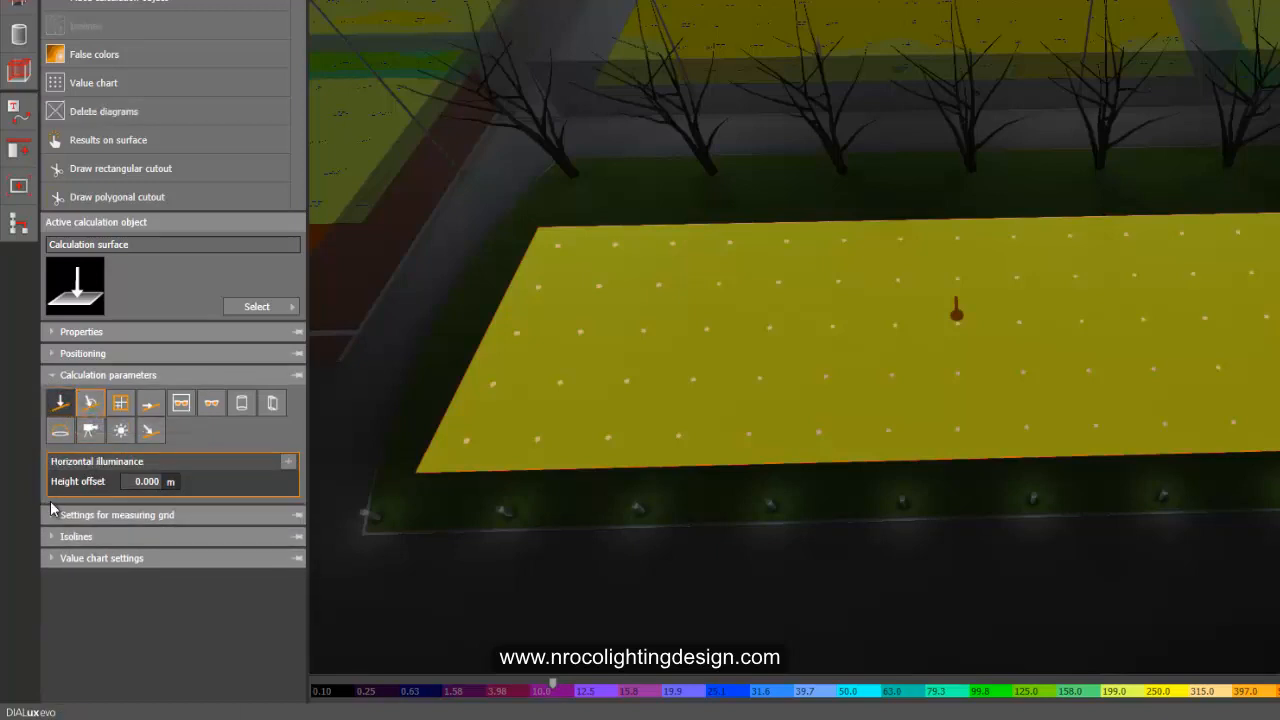
pyautogui.moveTo(117, 499)
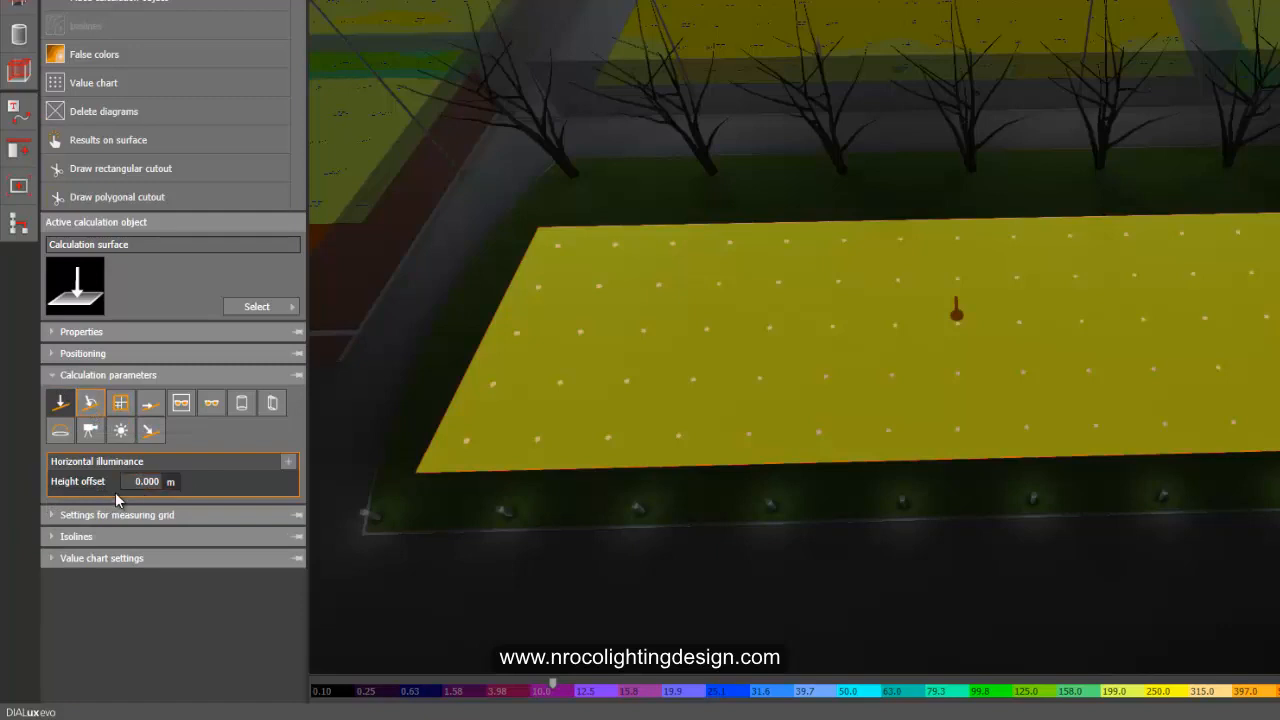
pyautogui.click(147, 481)
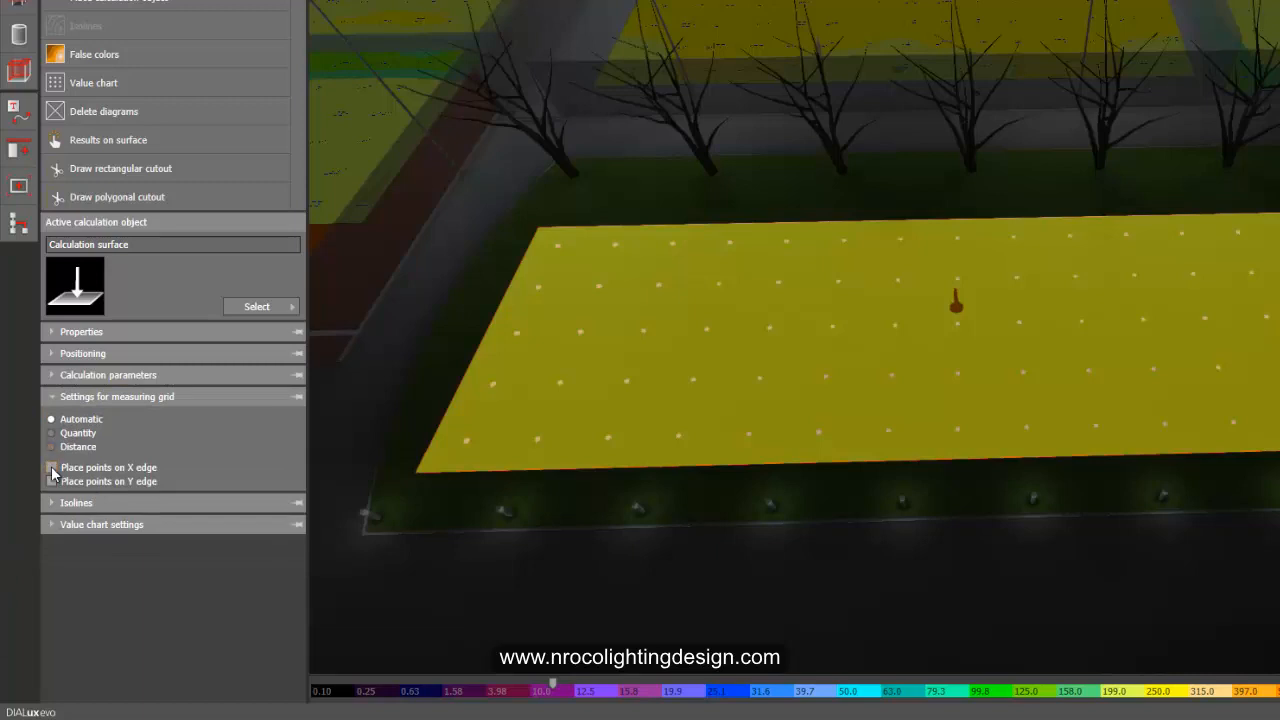
# Set the measuring grid to a fixed 2 m spacing in X and Y, with both edge-point boxes unchecked
pyautogui.click(52, 447)
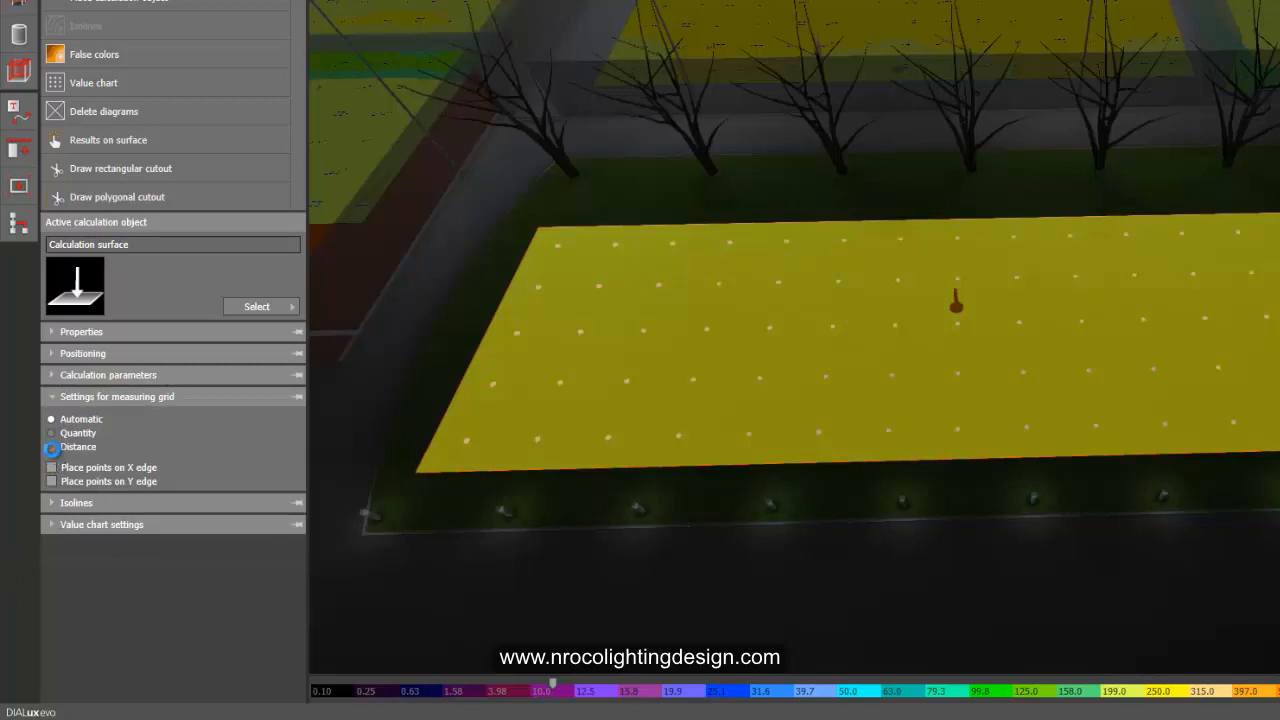
pyautogui.click(52, 447)
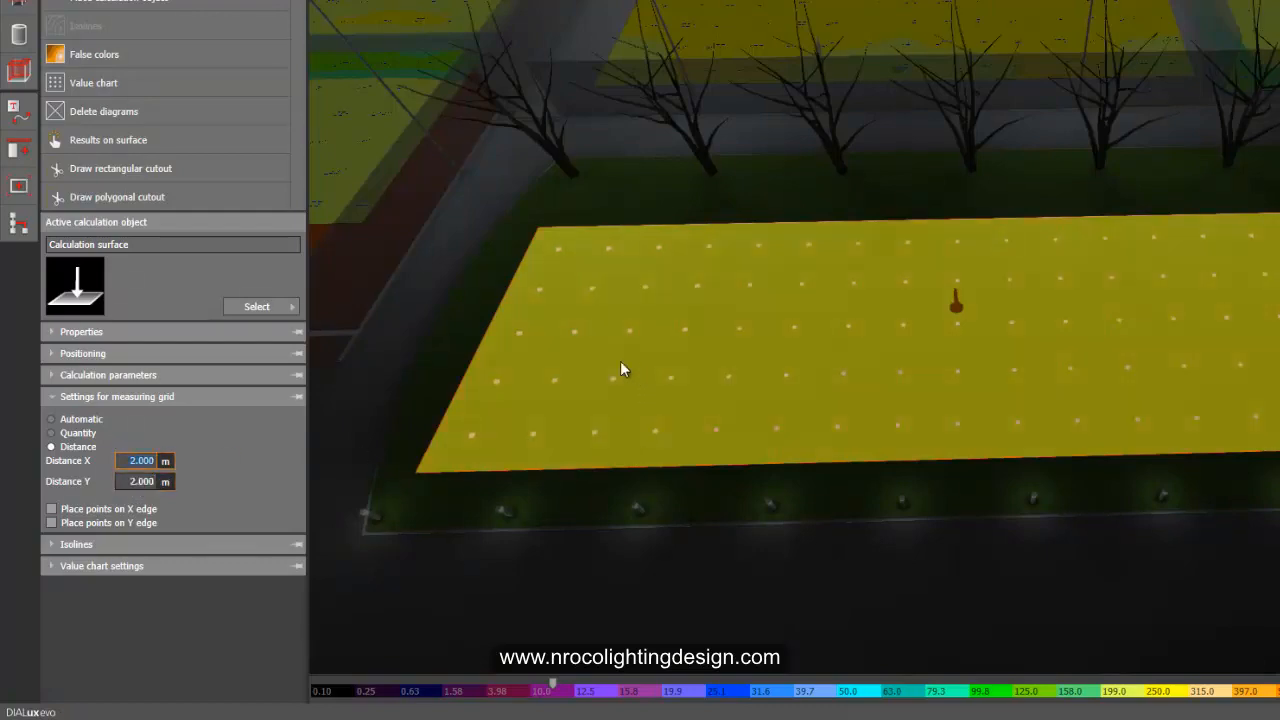
pyautogui.moveTo(620, 370); pyautogui.dragTo(615, 390)
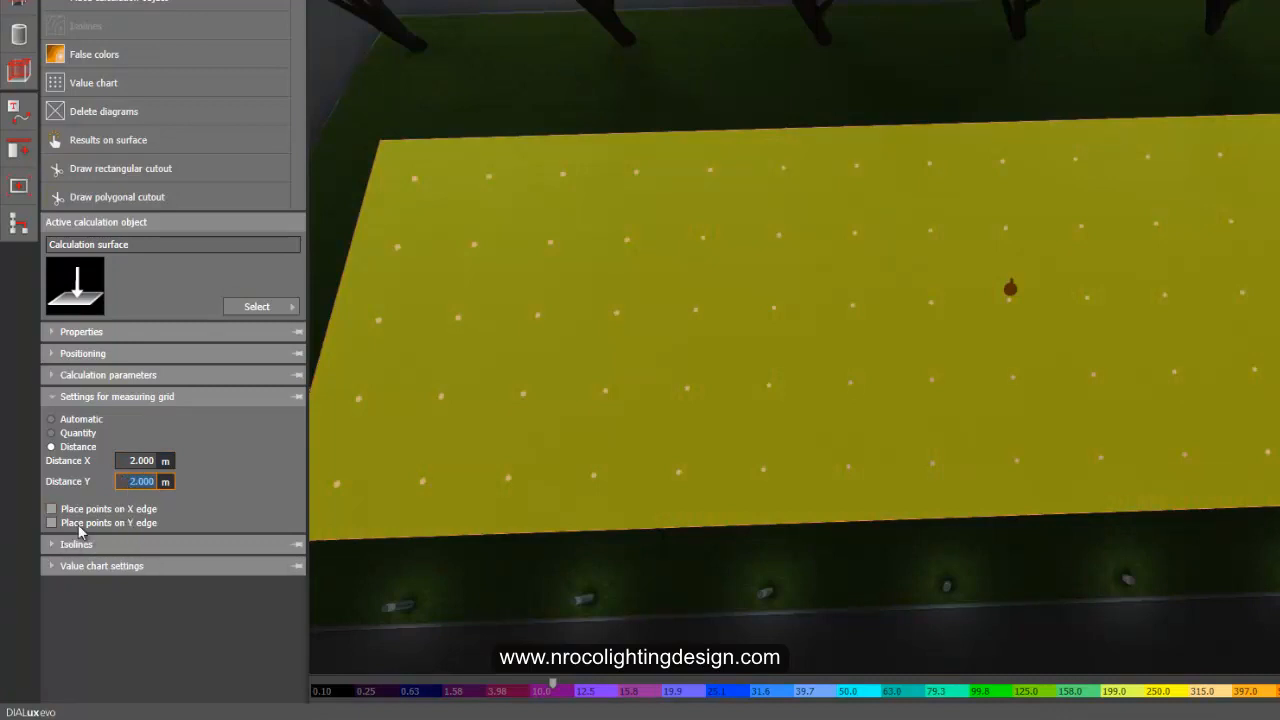
pyautogui.click(52, 509)
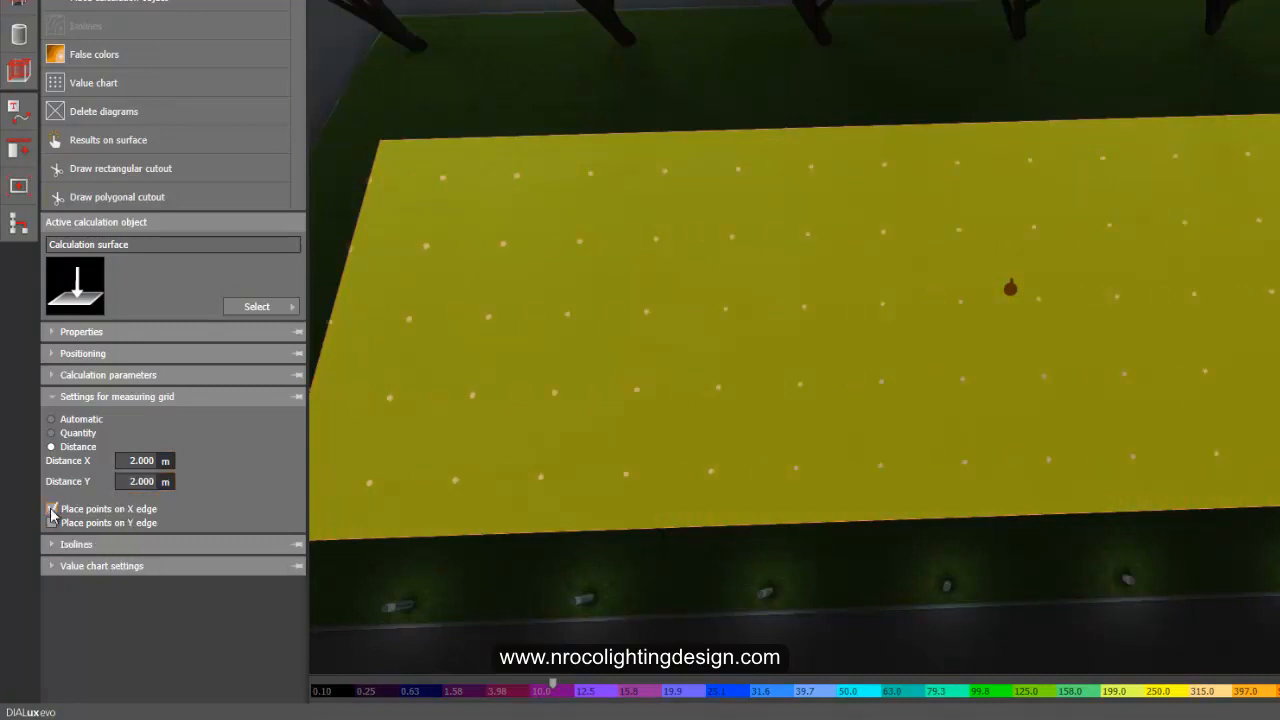
pyautogui.click(53, 508)
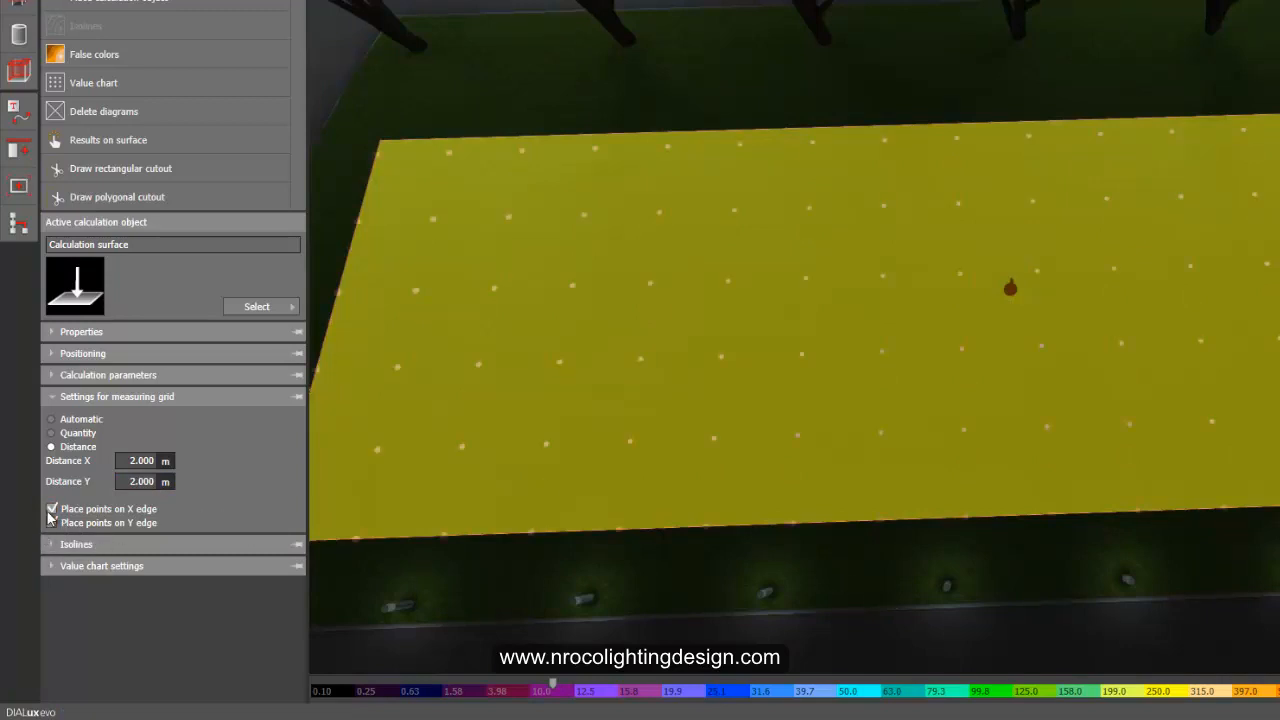
pyautogui.click(52, 510)
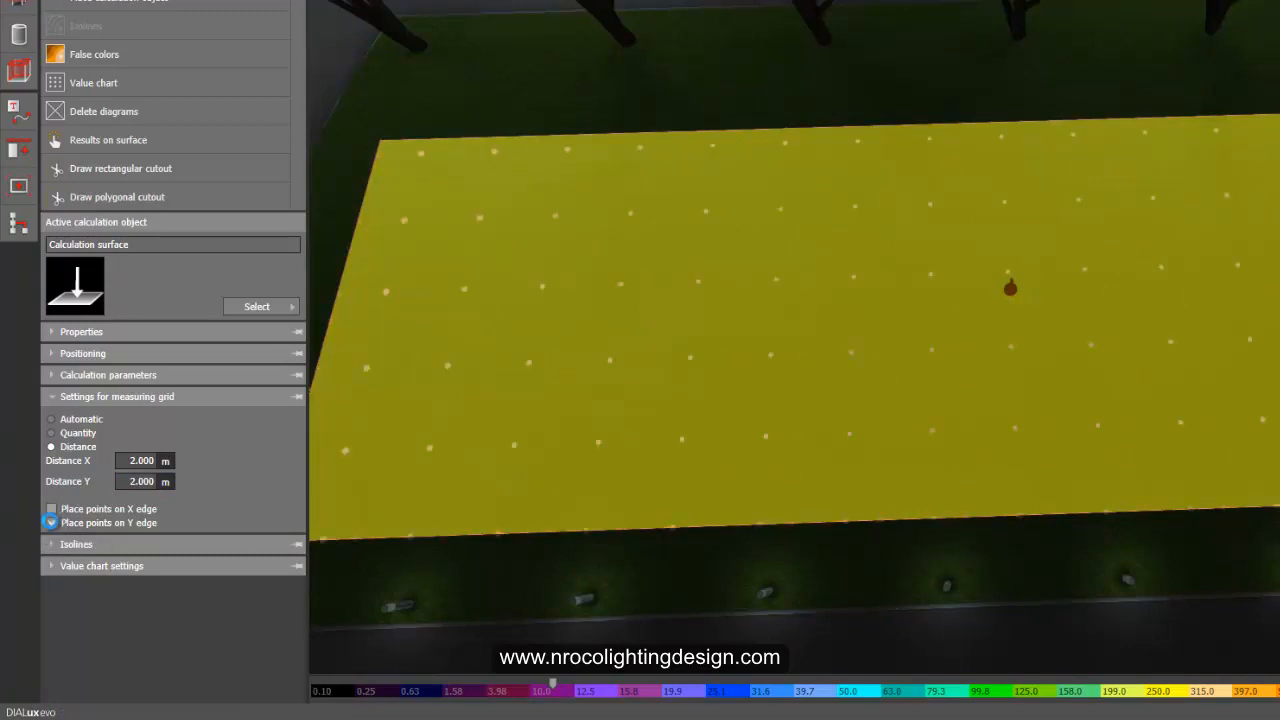
pyautogui.click(51, 522)
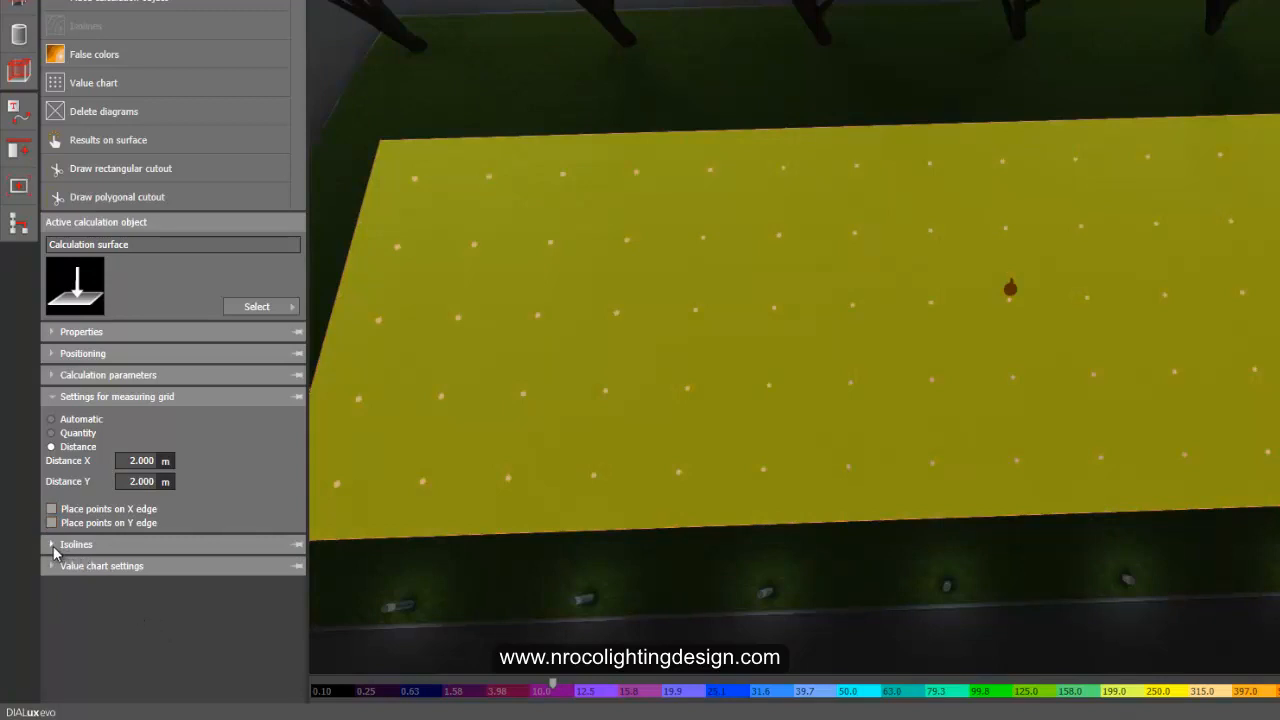
# Reselect Playing Ground and turn on its value chart showing illuminance at each grid point
pyautogui.click(76, 544)
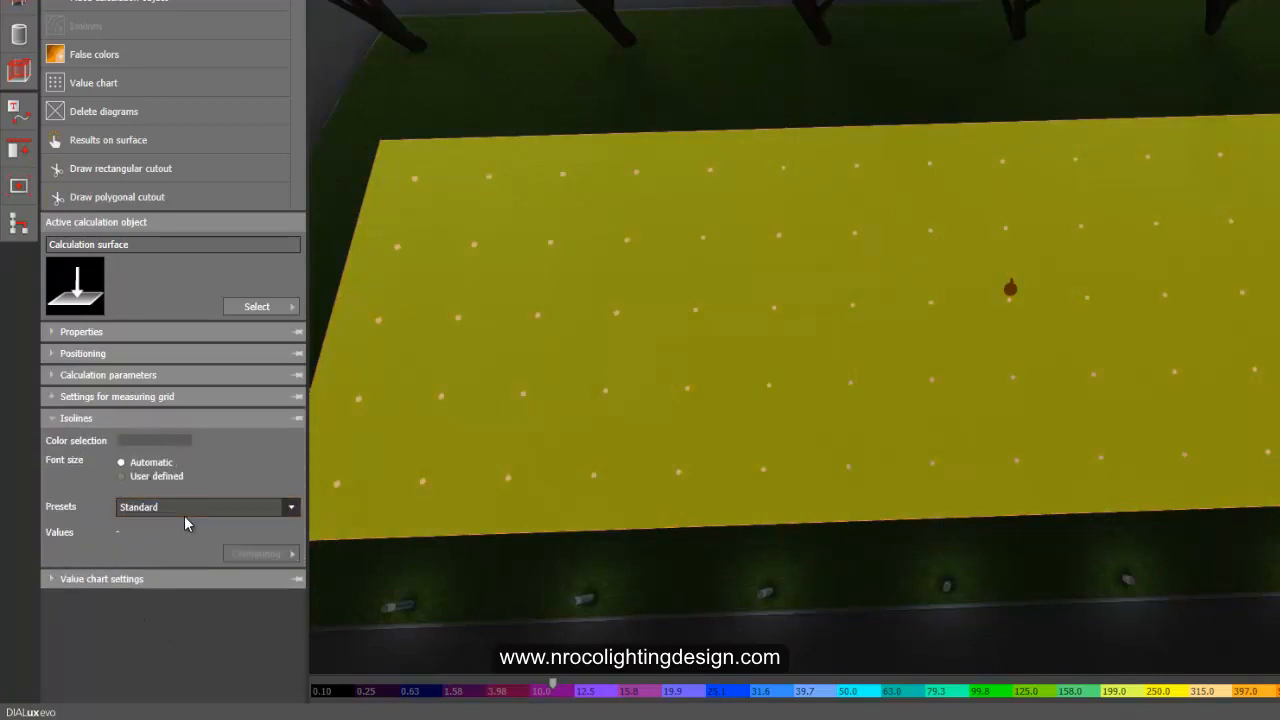
pyautogui.click(101, 578)
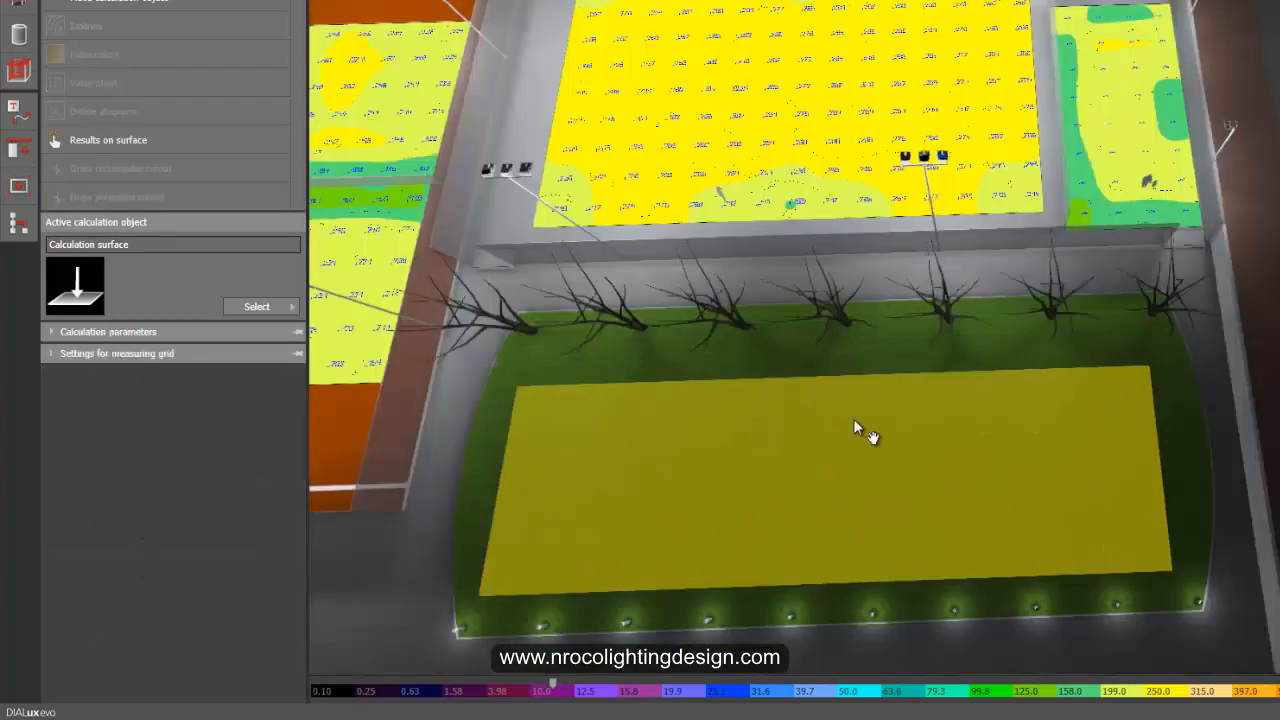
pyautogui.click(93, 82)
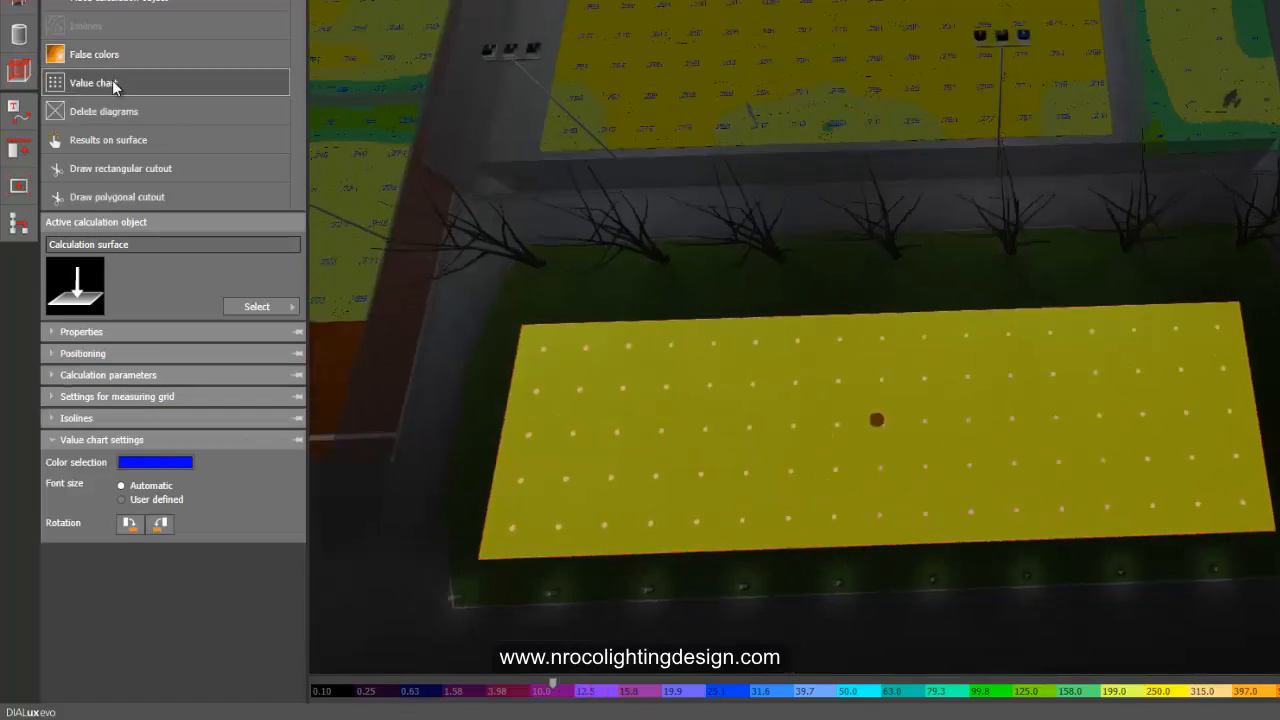
pyautogui.click(93, 82)
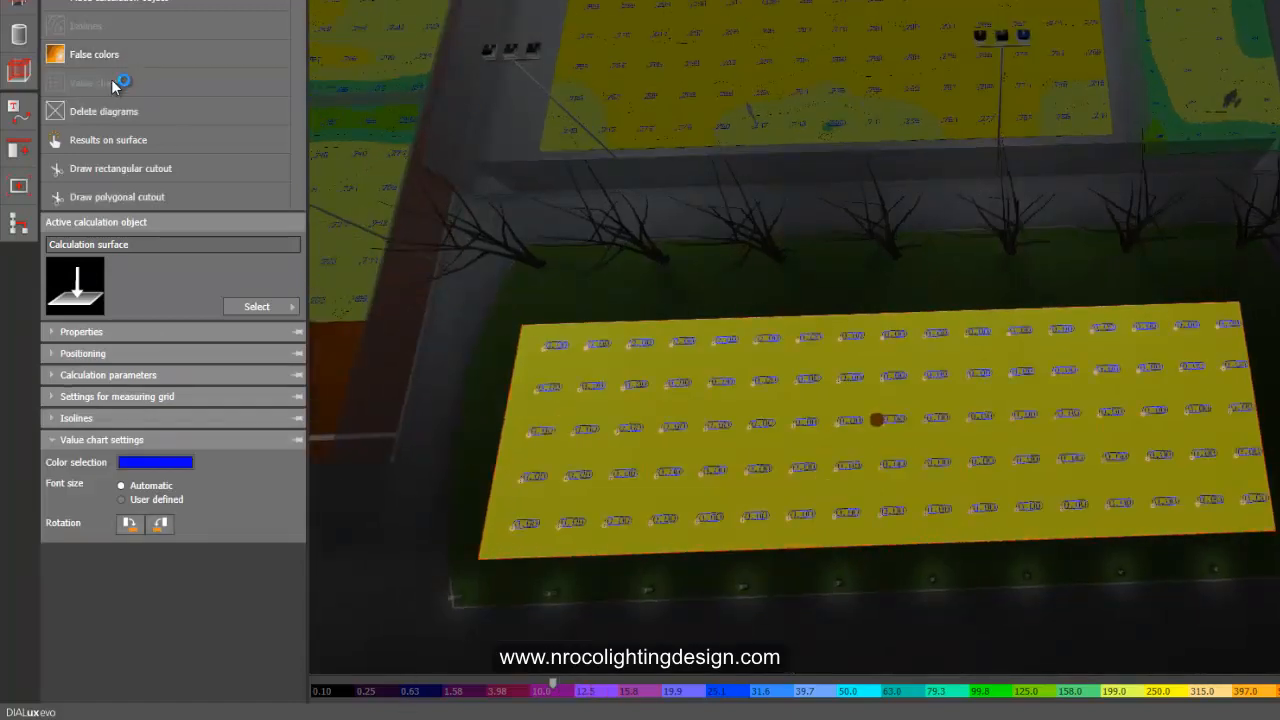
pyautogui.click(94, 54)
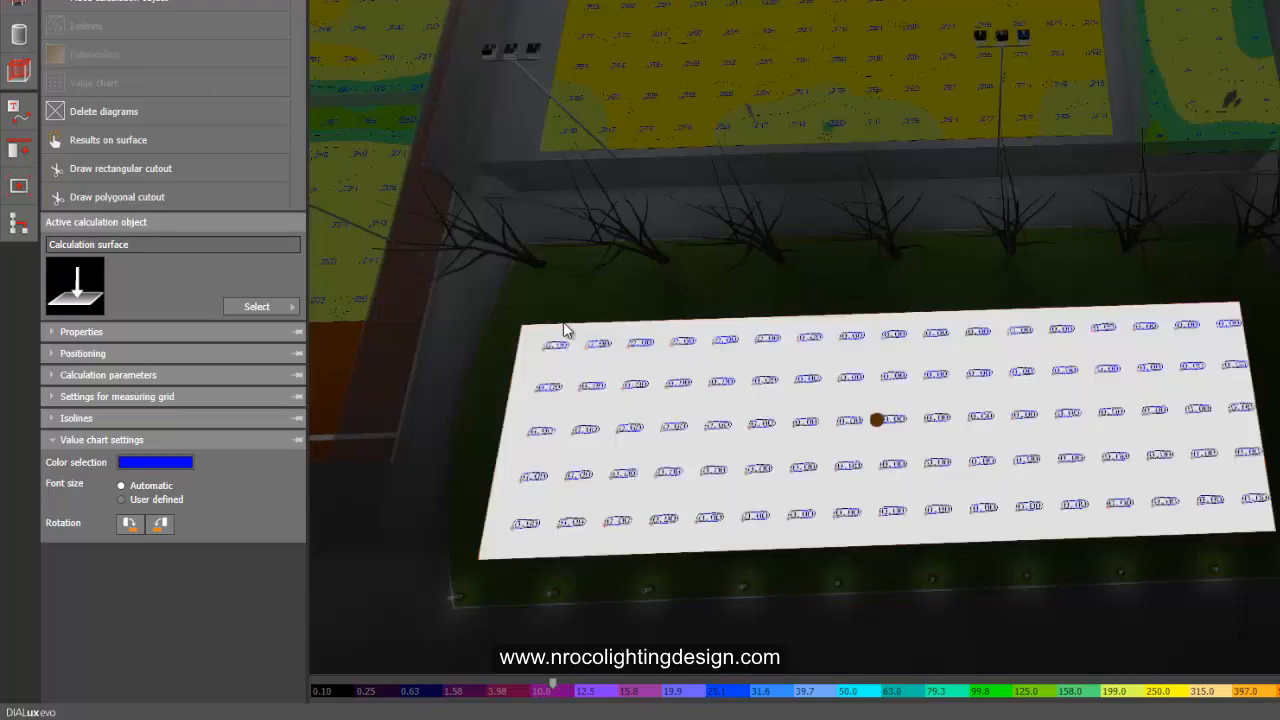